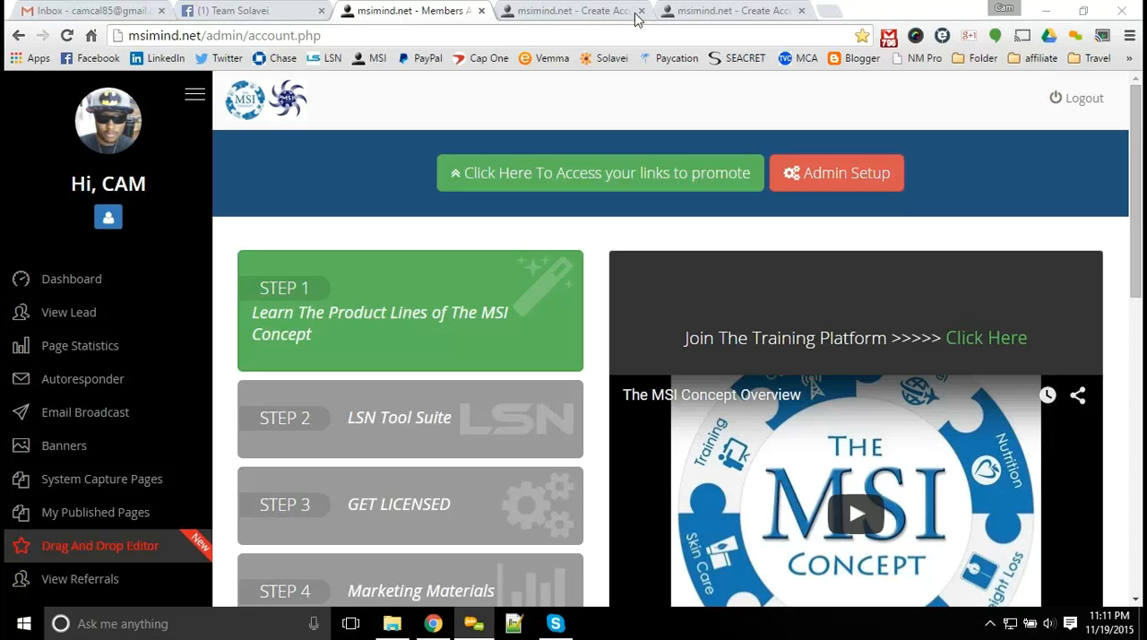
pyautogui.moveTo(633, 106)
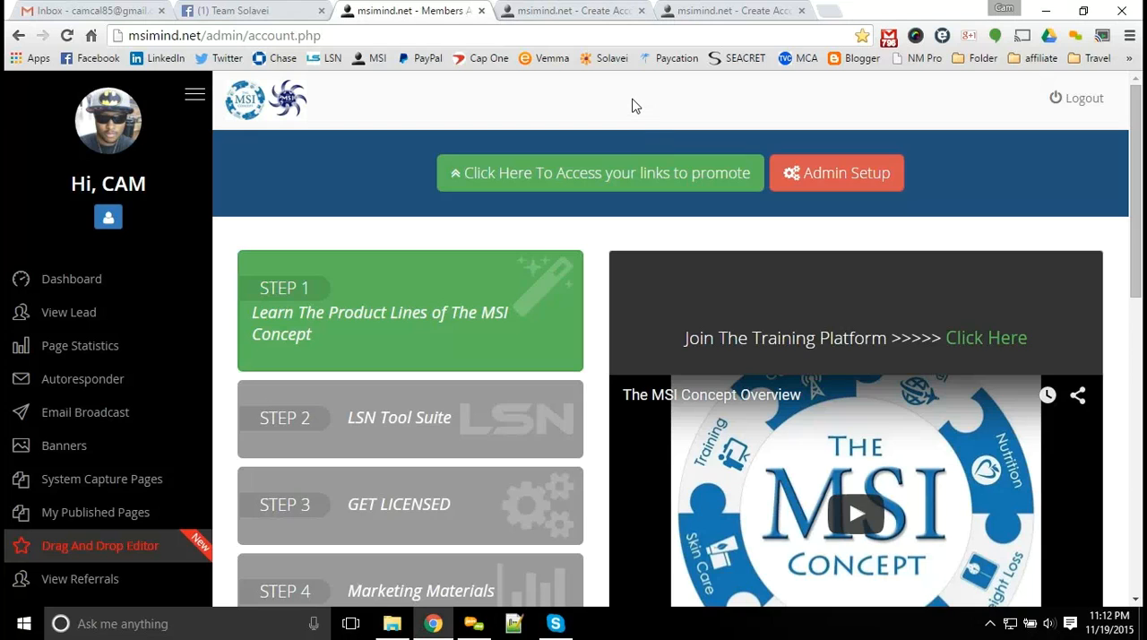
pyautogui.moveTo(431, 124)
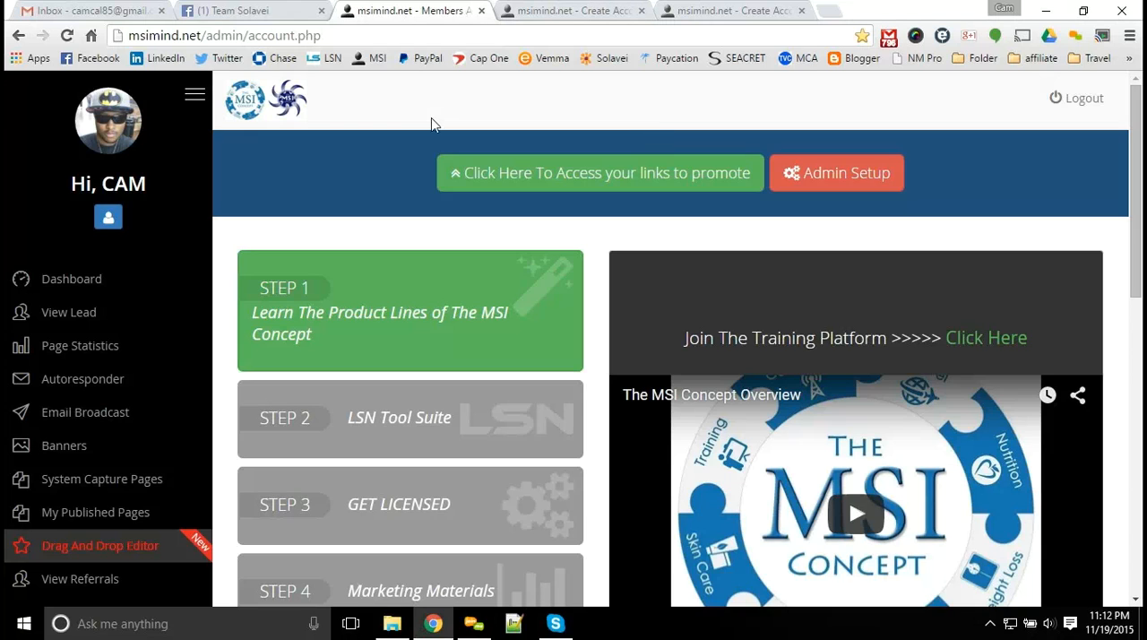
pyautogui.moveTo(348, 173)
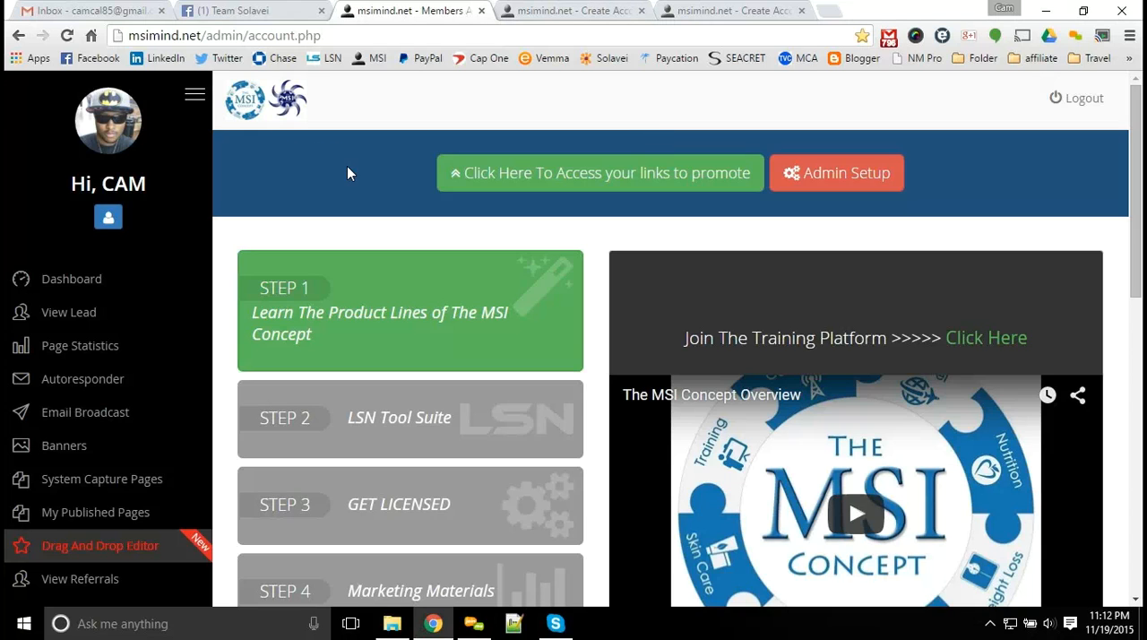
pyautogui.moveTo(768, 183)
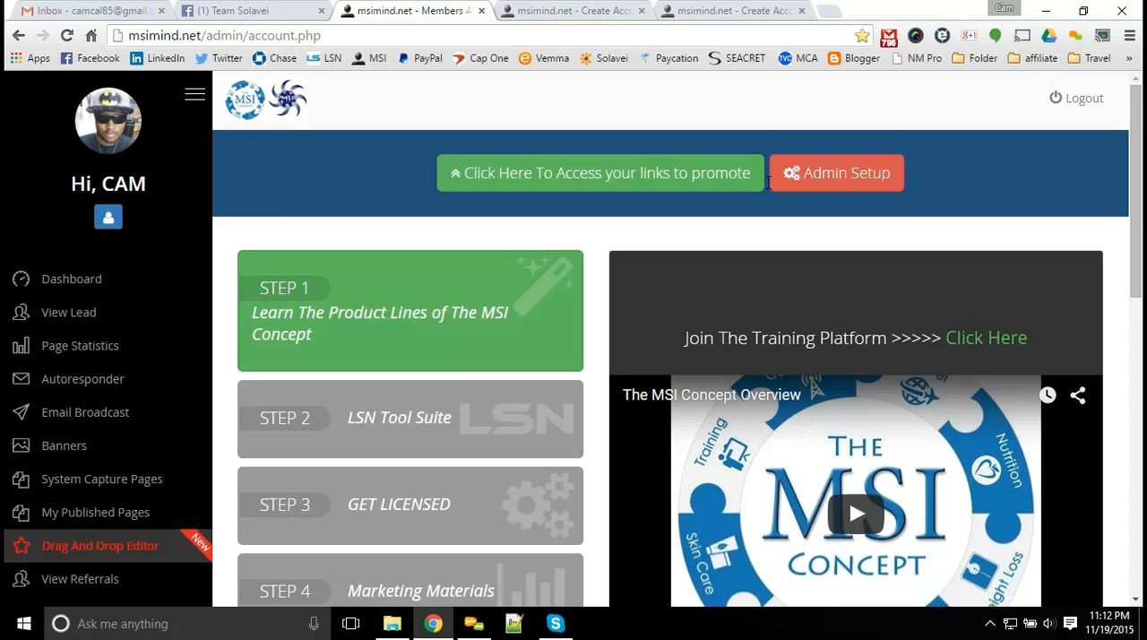
# Open the Create Account page editor from Admin Setup > Customize and choose the Code embed video option
pyautogui.click(837, 172)
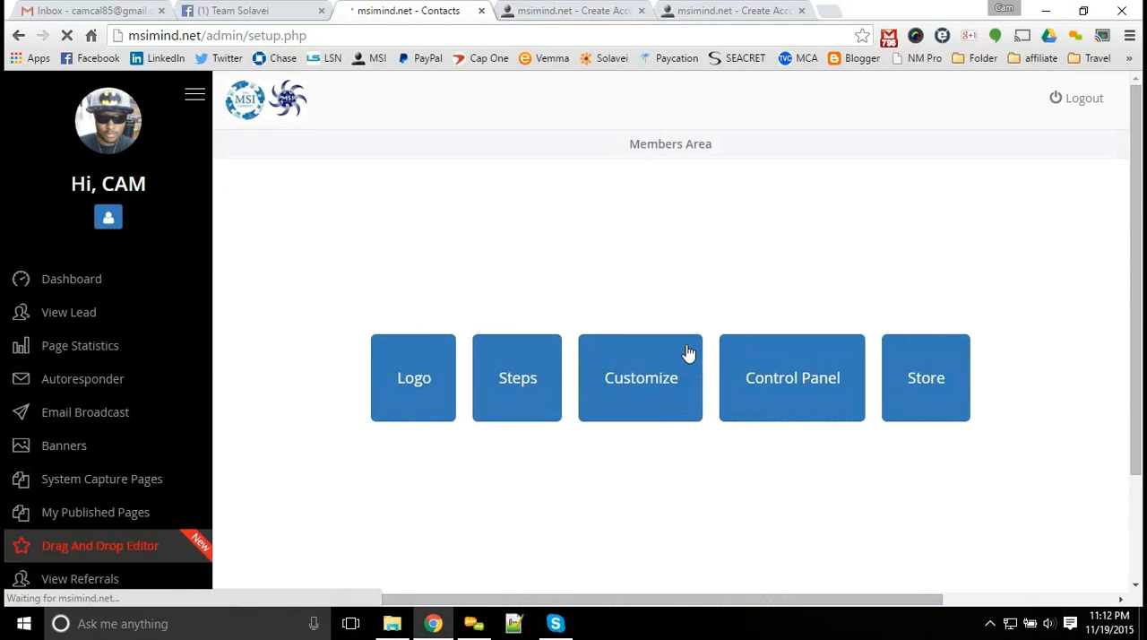
pyautogui.click(640, 377)
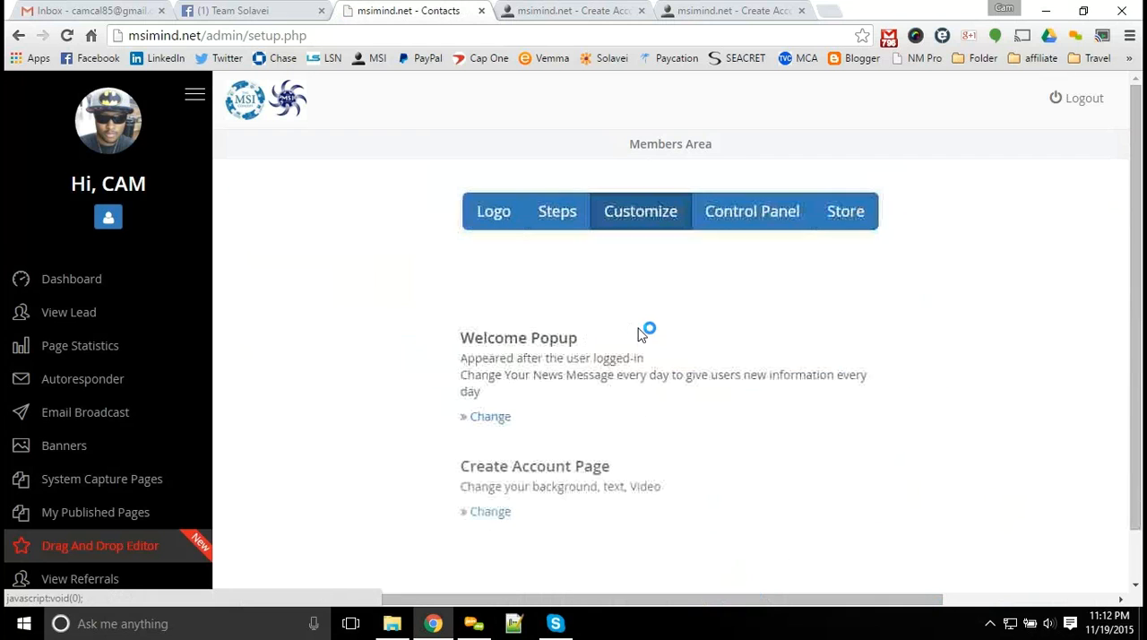
pyautogui.click(490, 511)
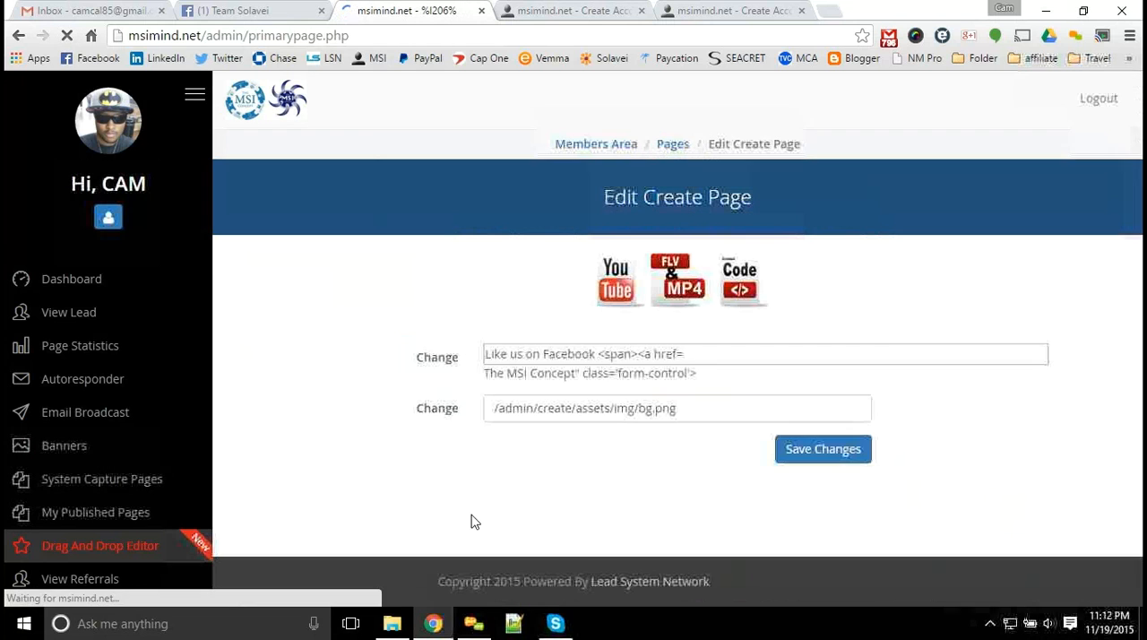
pyautogui.click(731, 281)
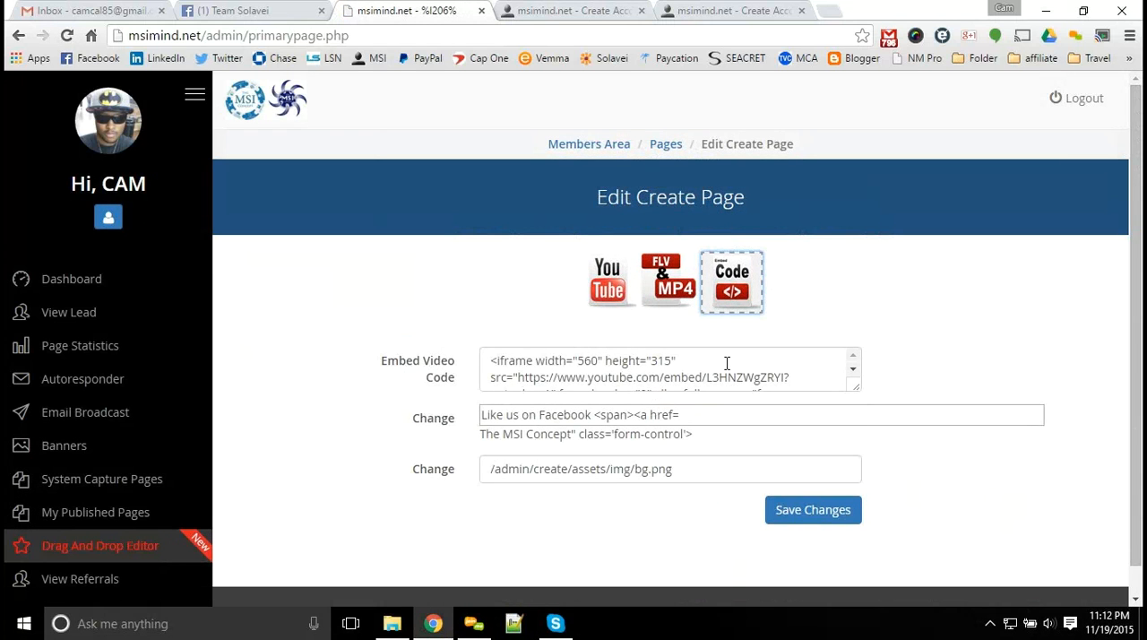
pyautogui.scroll(-3)
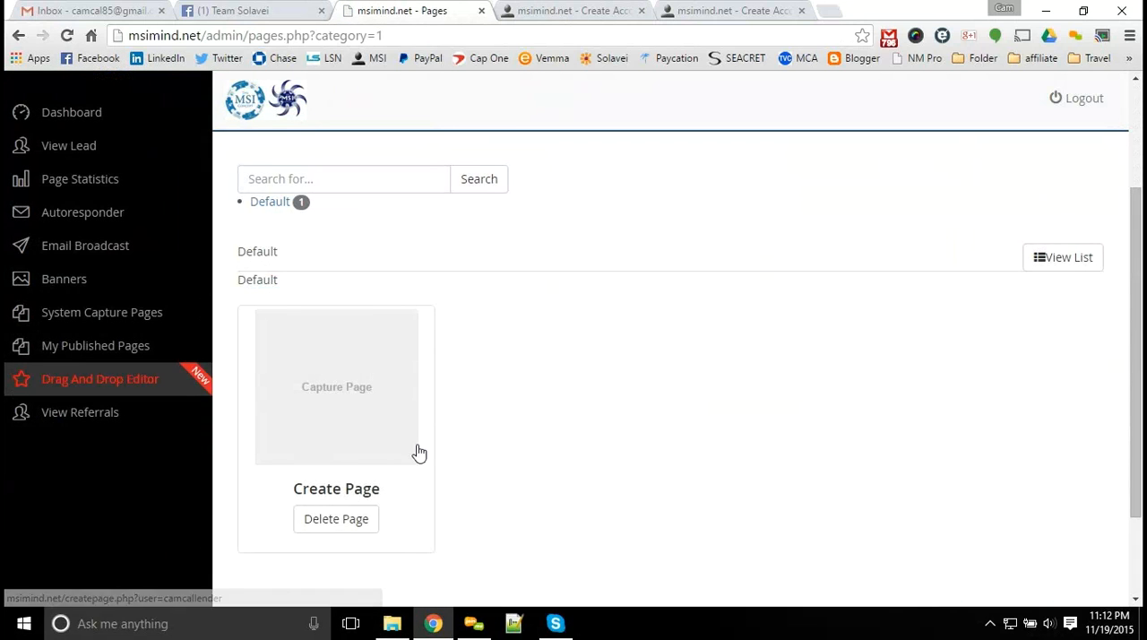
pyautogui.moveTo(400, 502)
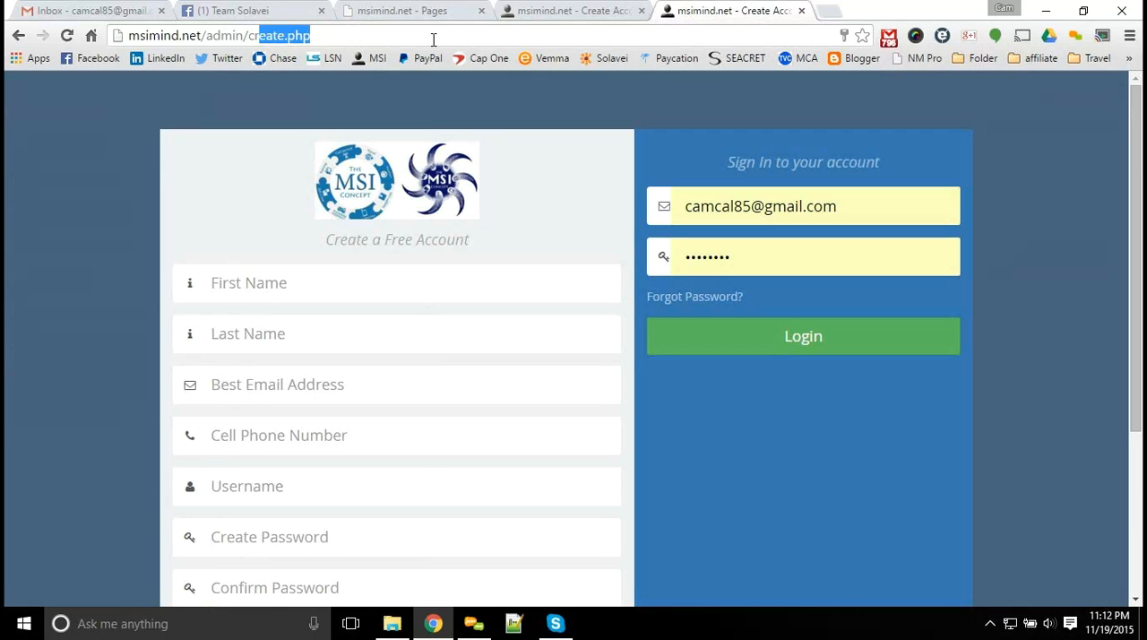
# Scroll the personalised Create Account page to view the city background and The MSI Concept Opening video
pyautogui.scroll(-3)
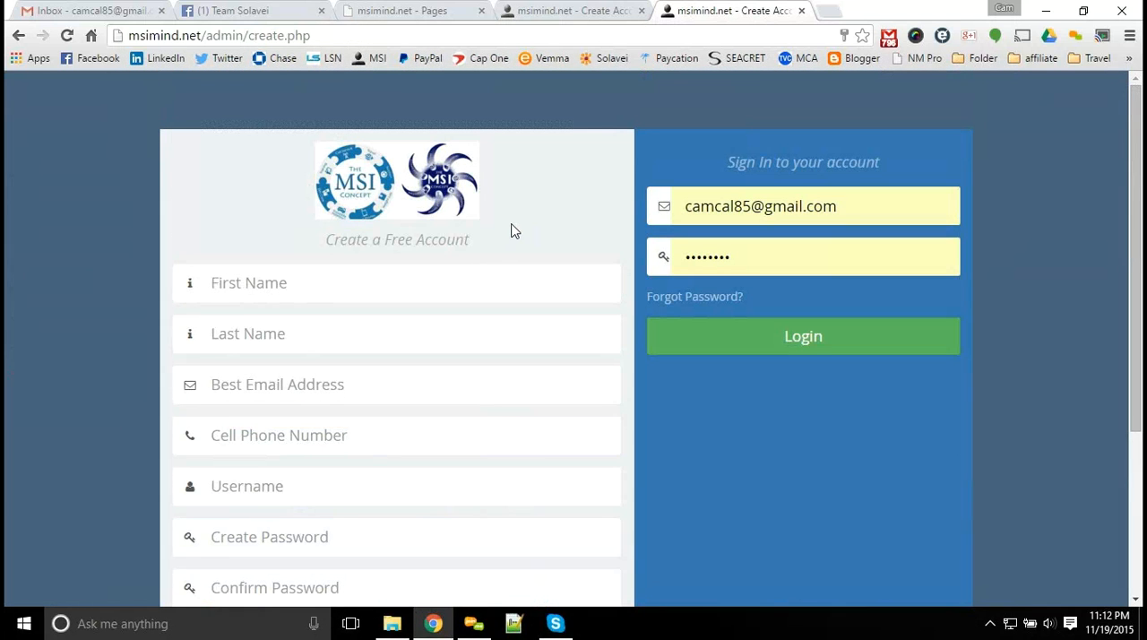
pyautogui.scroll(-3)
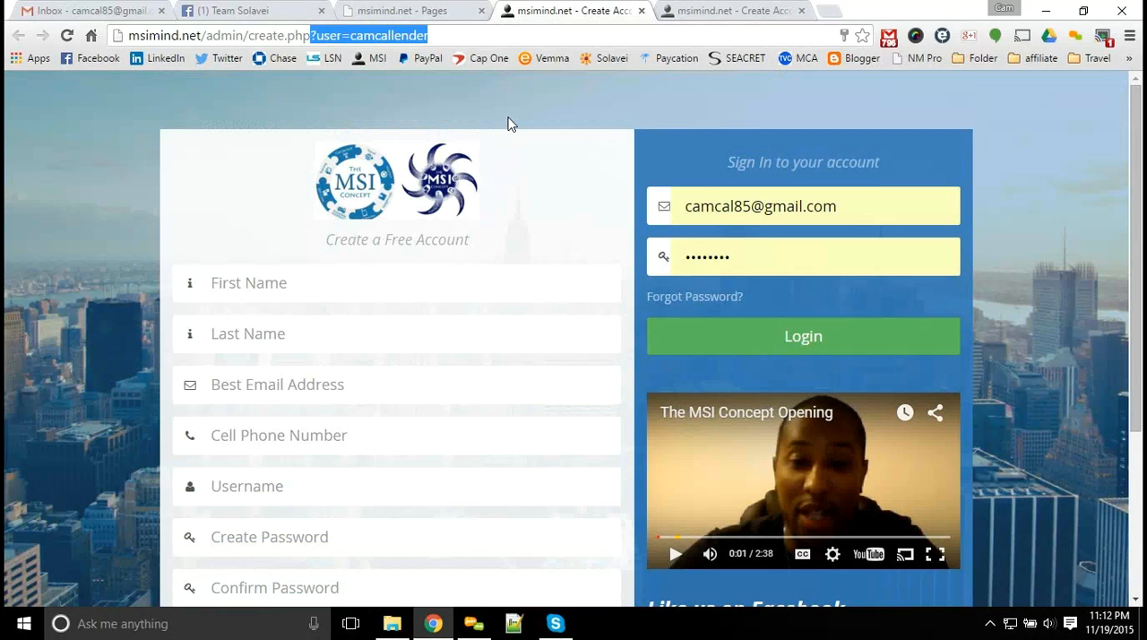
pyautogui.moveTo(490, 120)
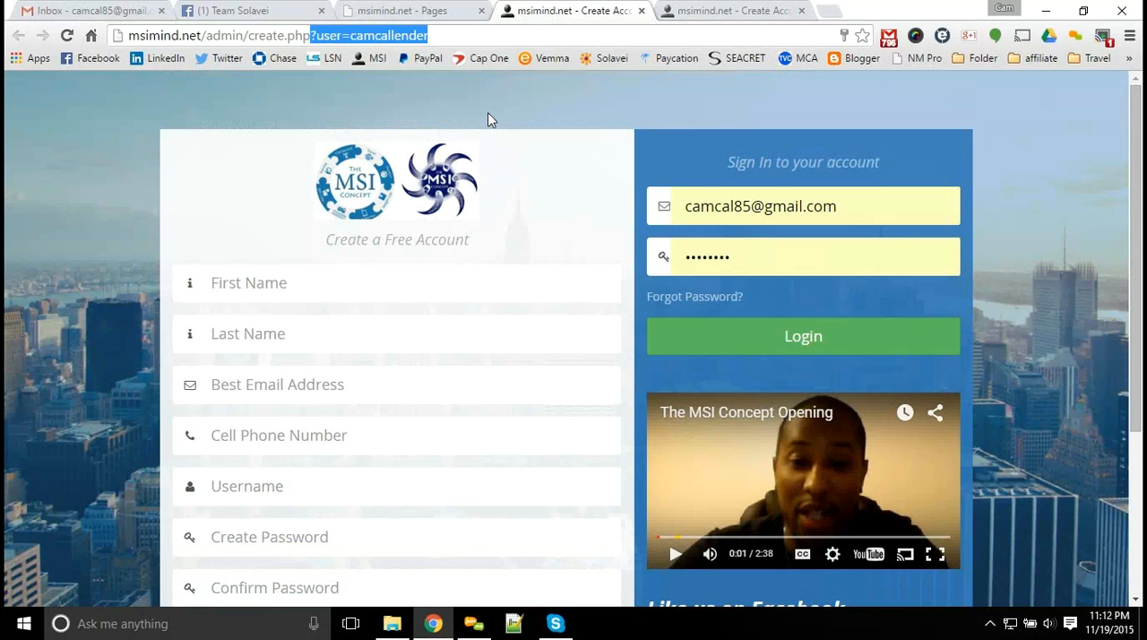
pyautogui.moveTo(242, 7)
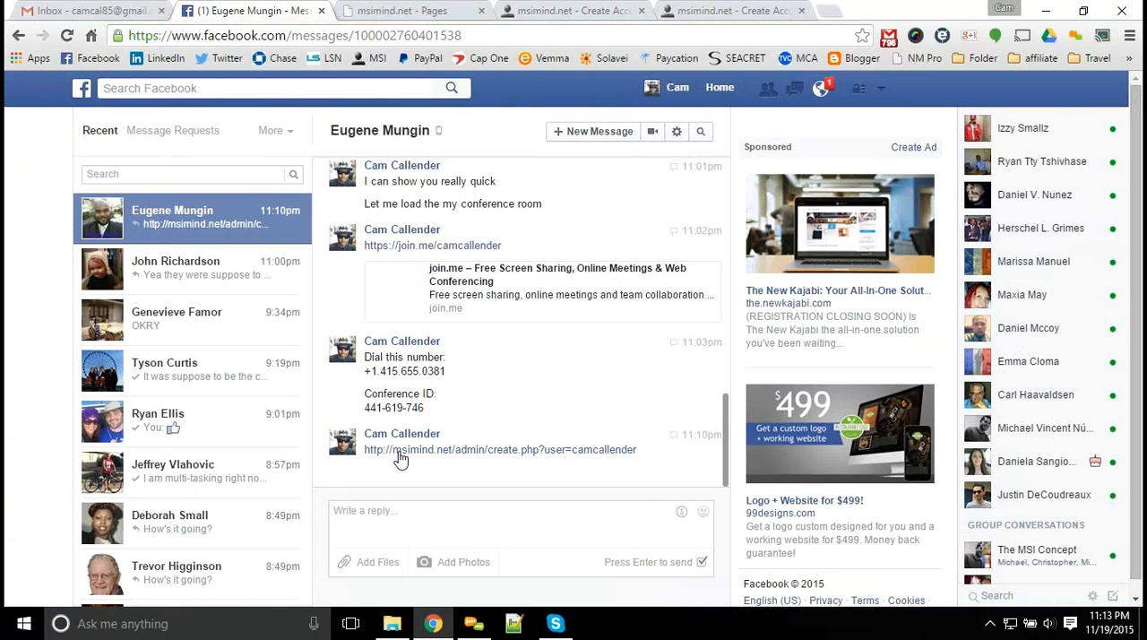
pyautogui.moveTo(448, 456)
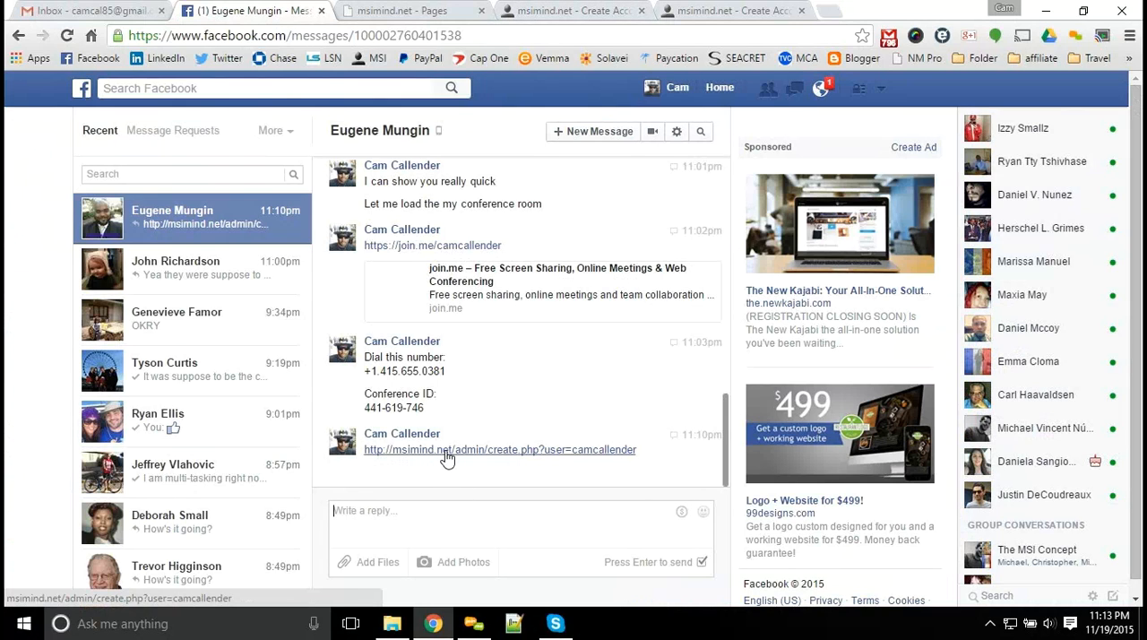
pyautogui.moveTo(594, 458)
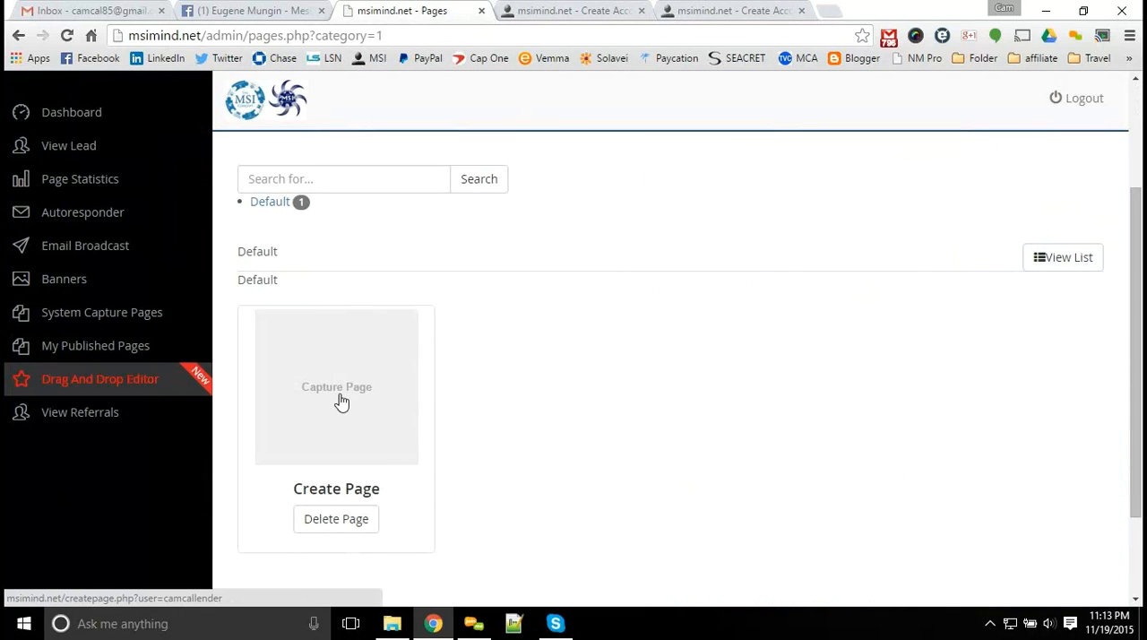
pyautogui.moveTo(368, 417)
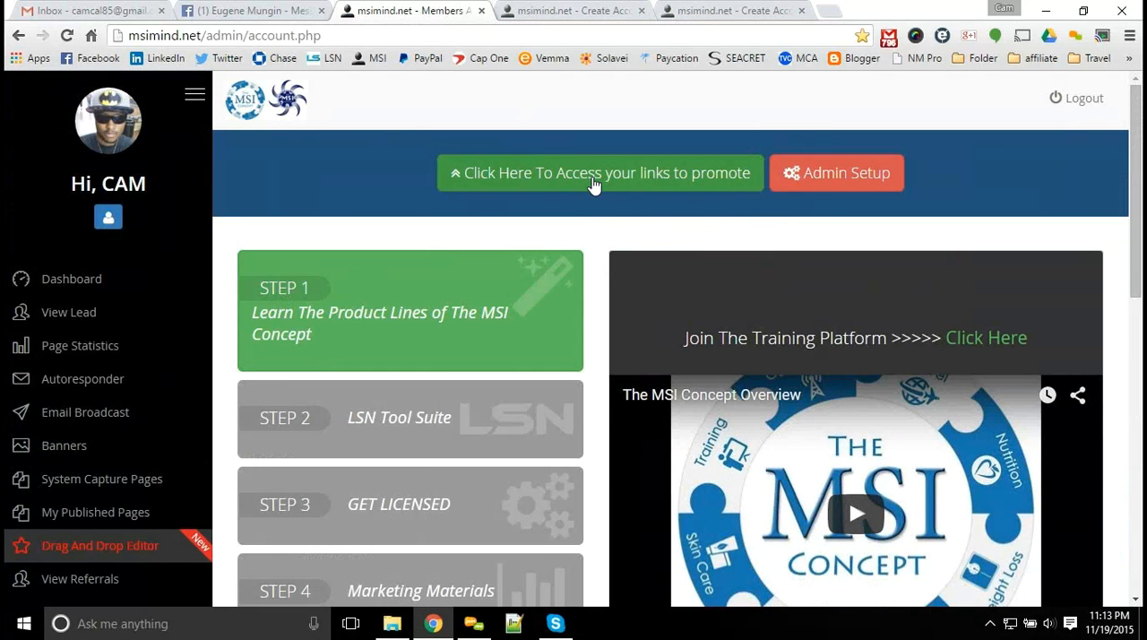
# Show the list of links to promote and open the short MSI link
pyautogui.click(599, 173)
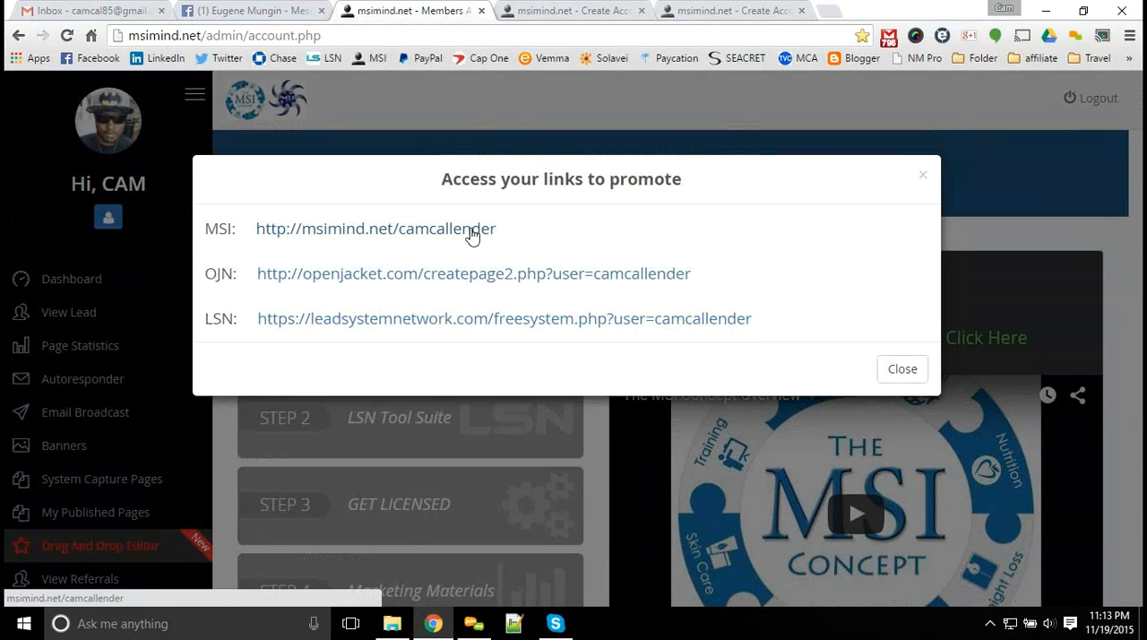
pyautogui.moveTo(387, 225)
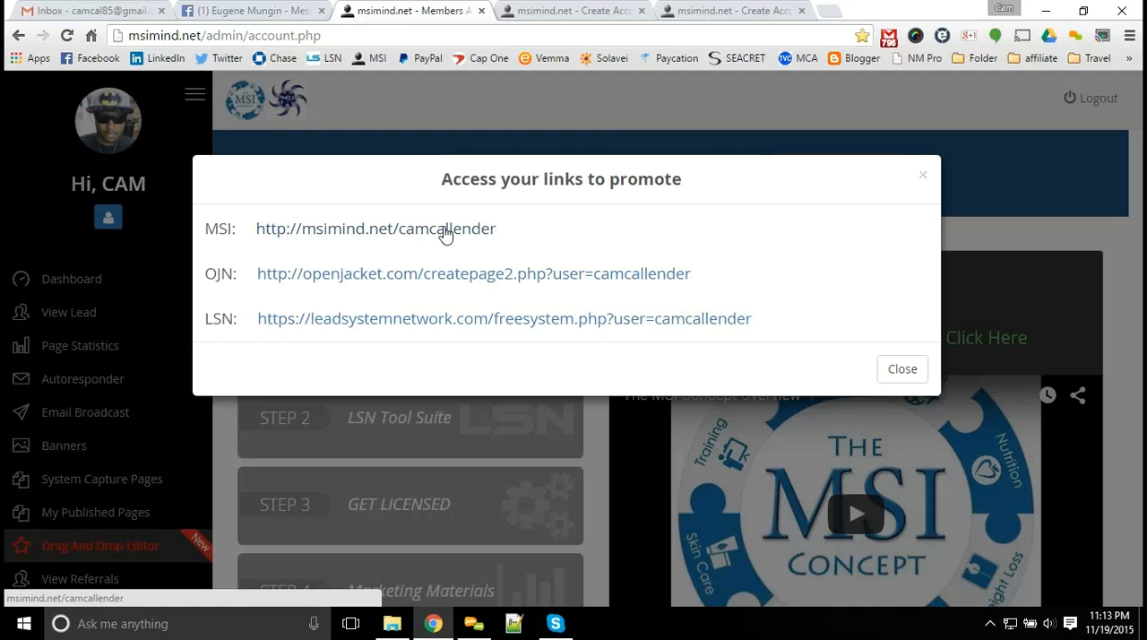
pyautogui.moveTo(424, 235)
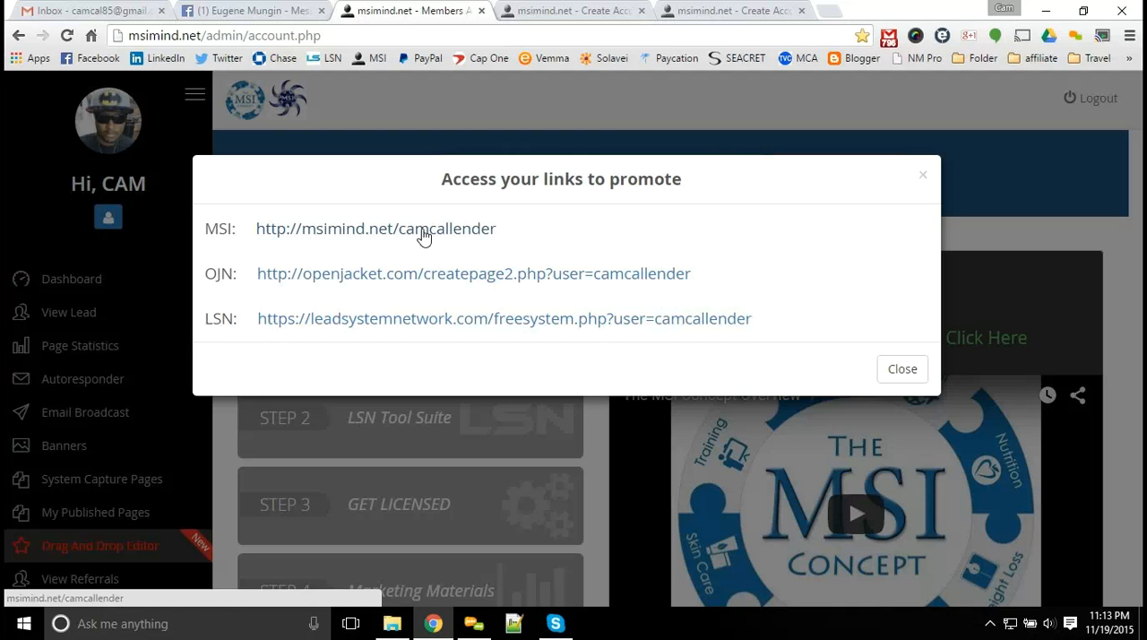
pyautogui.click(375, 229)
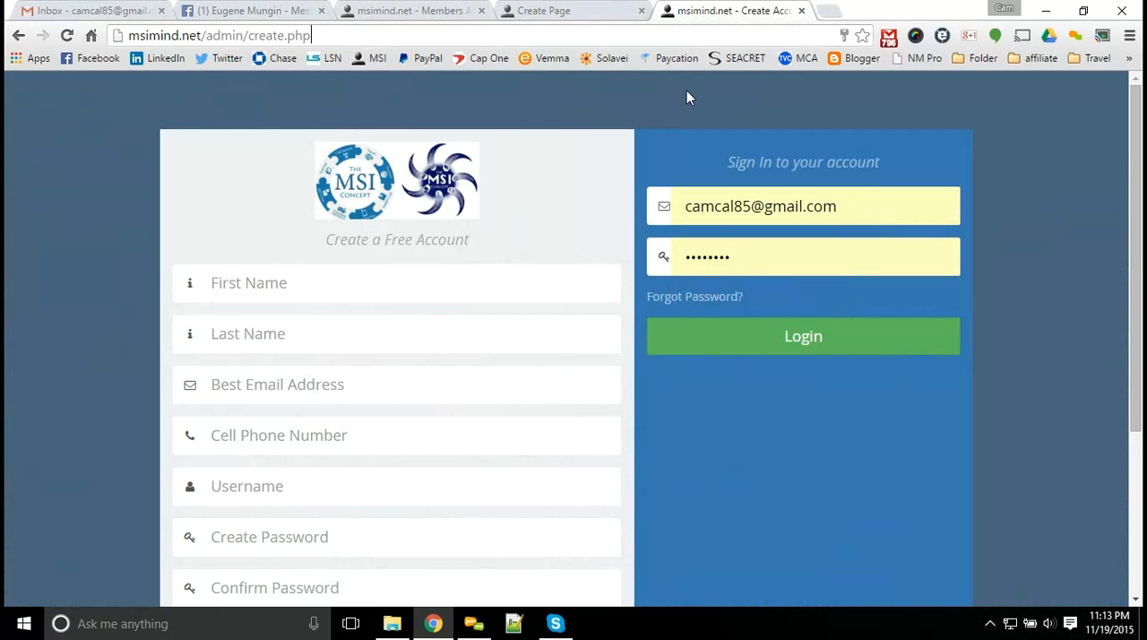
pyautogui.moveTo(582, 328)
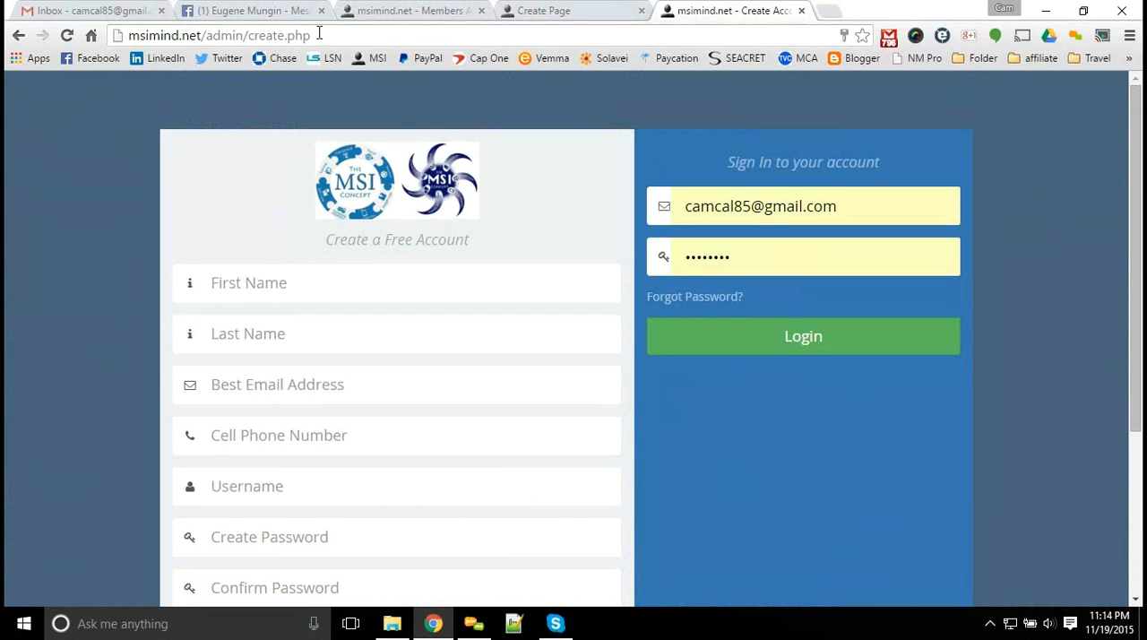
# Scroll through the short-link Create Page with its city background and video
pyautogui.scroll(-3)
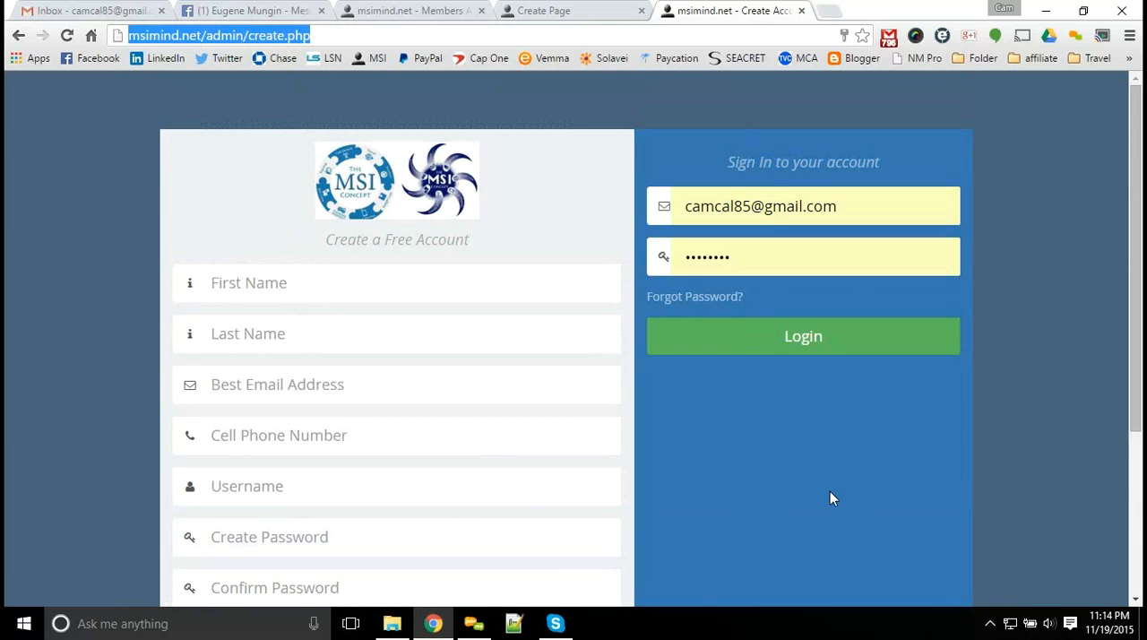
pyautogui.moveTo(648, 577)
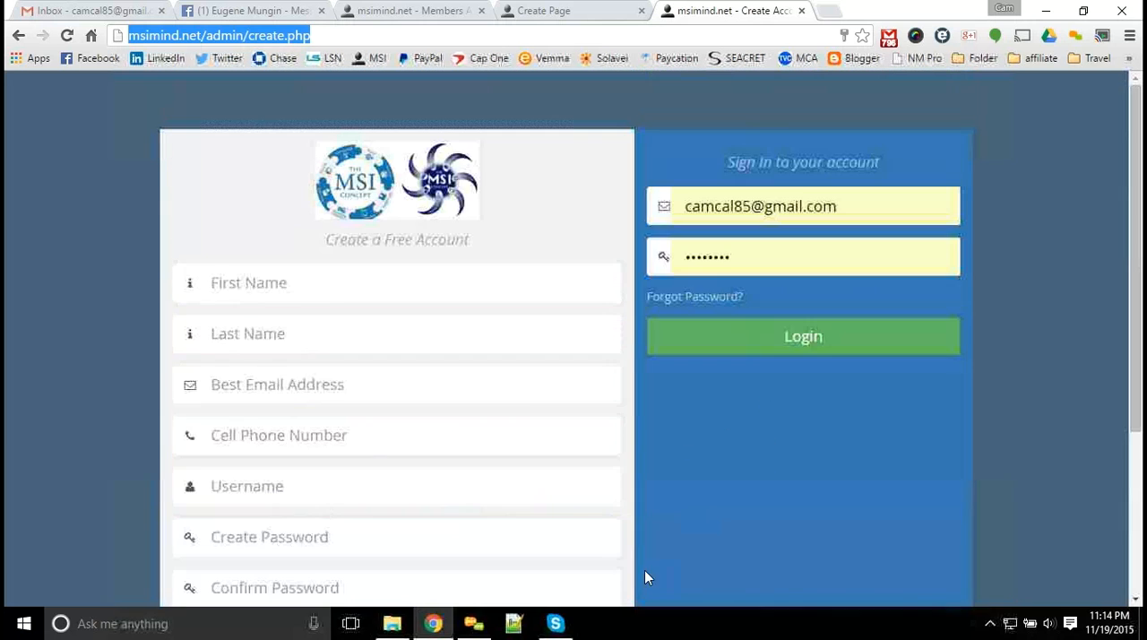
pyautogui.moveTo(500, 316)
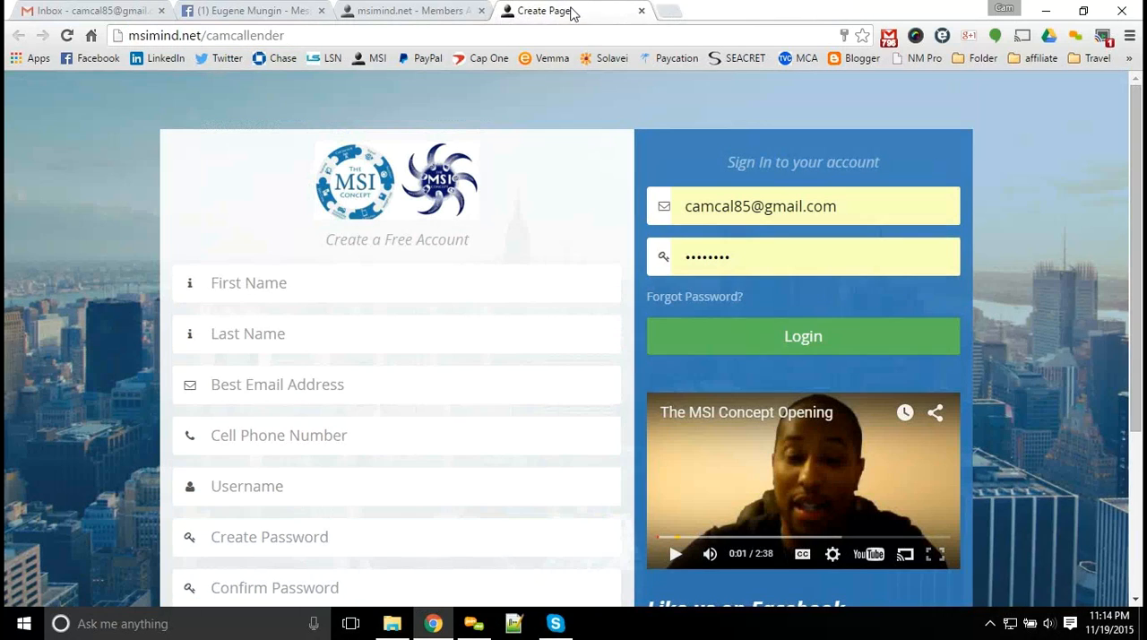
pyautogui.scroll(-3)
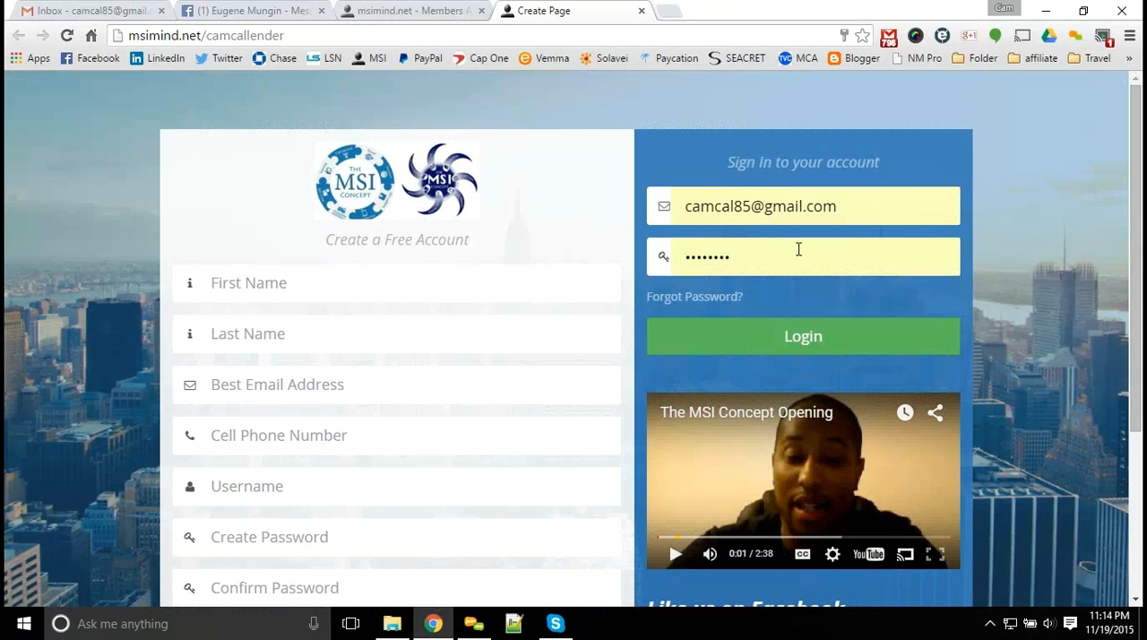
pyautogui.scroll(-3)
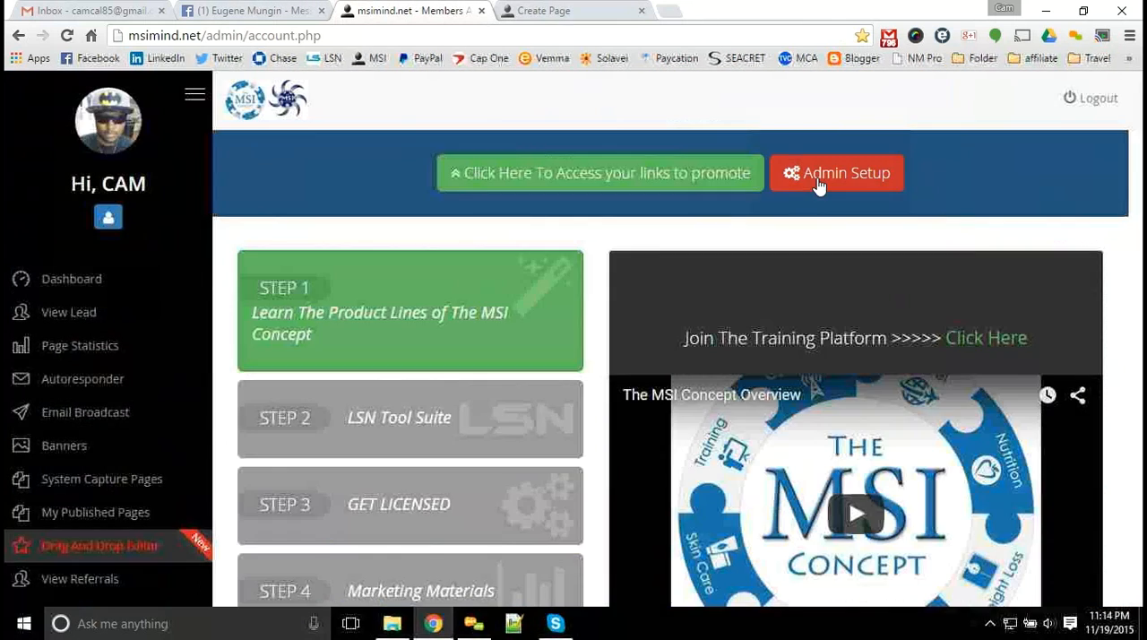
# Revisit the Create Account page editor and the system capture pages list
pyautogui.click(836, 172)
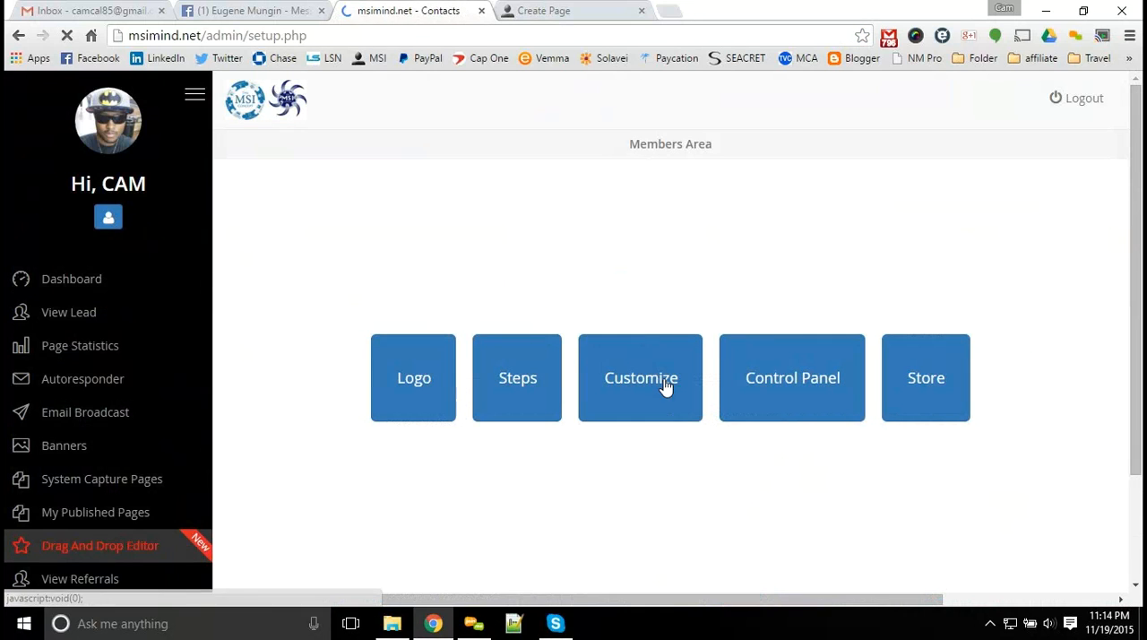
pyautogui.click(641, 378)
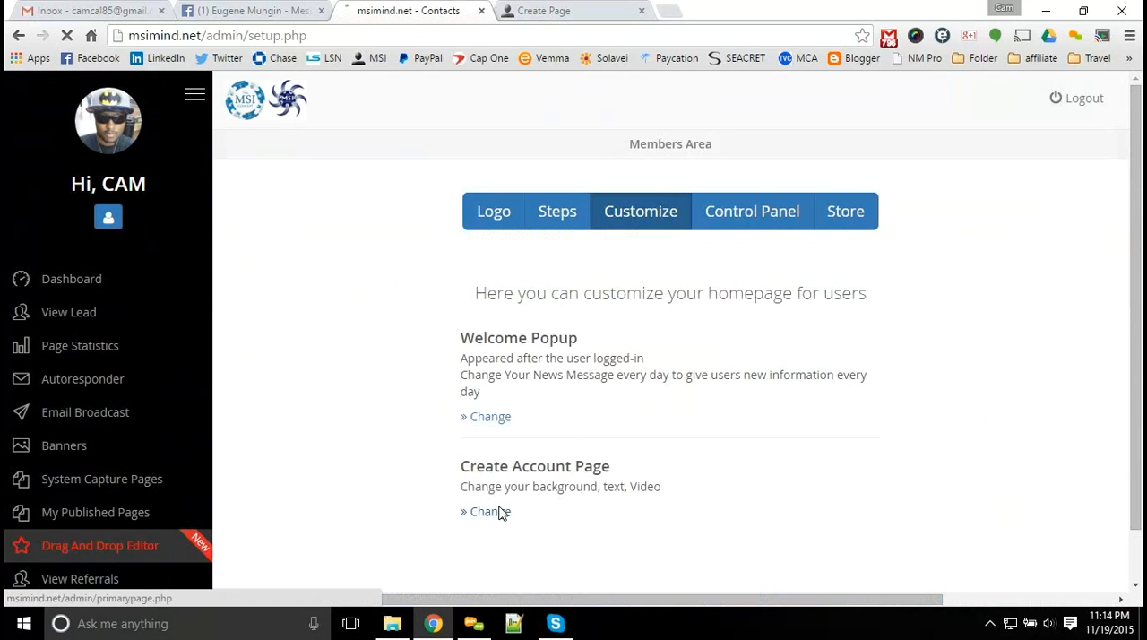
pyautogui.click(488, 511)
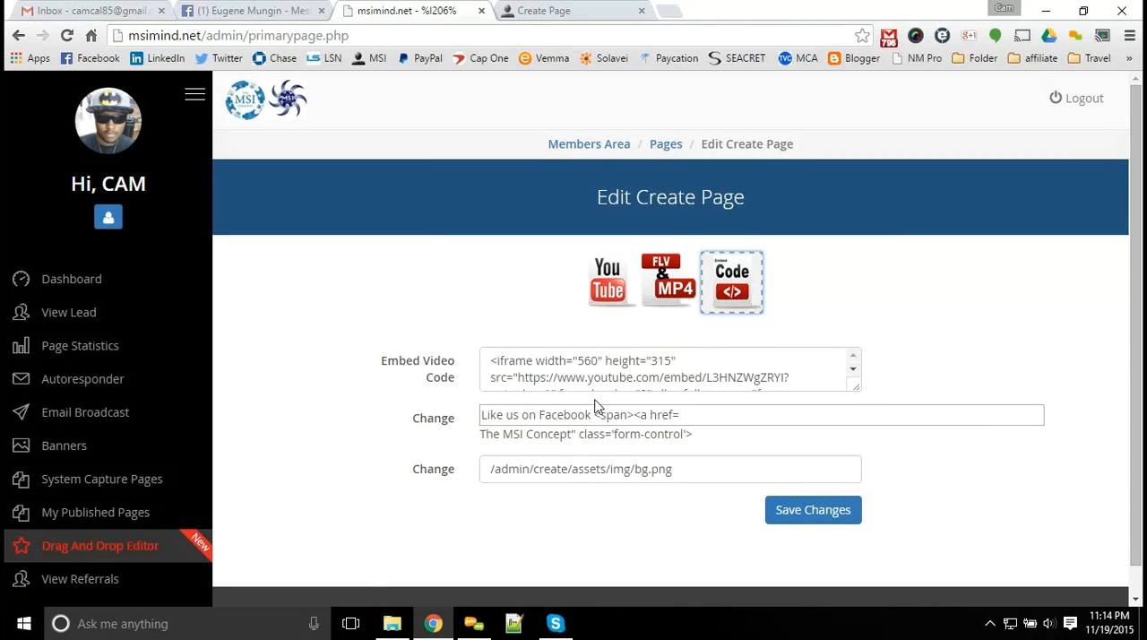
pyautogui.click(102, 479)
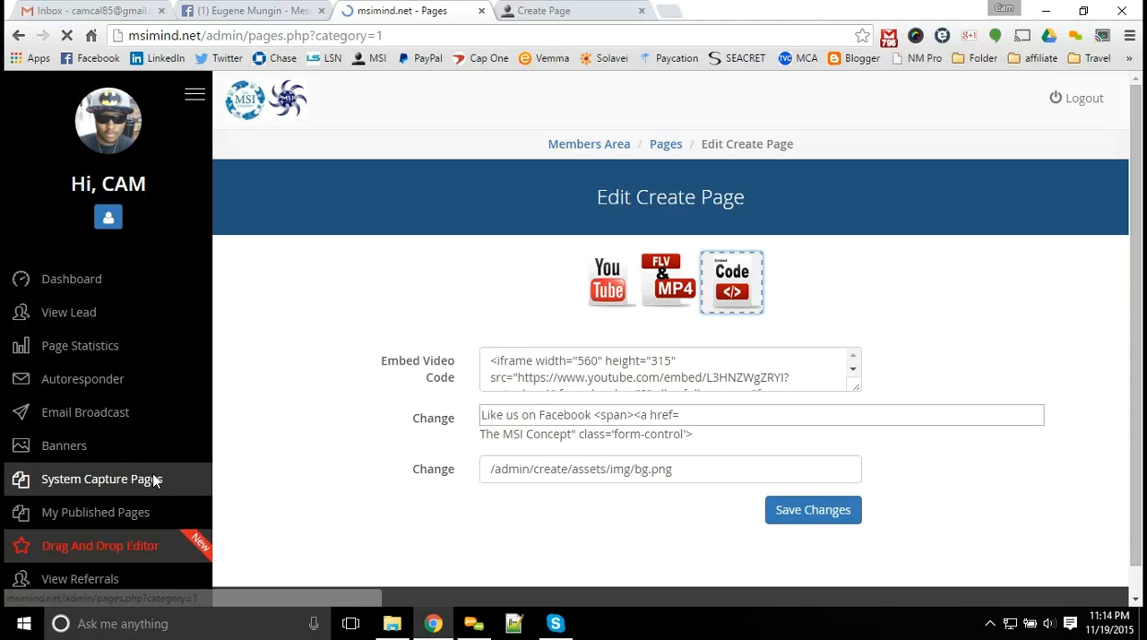
pyautogui.click(101, 478)
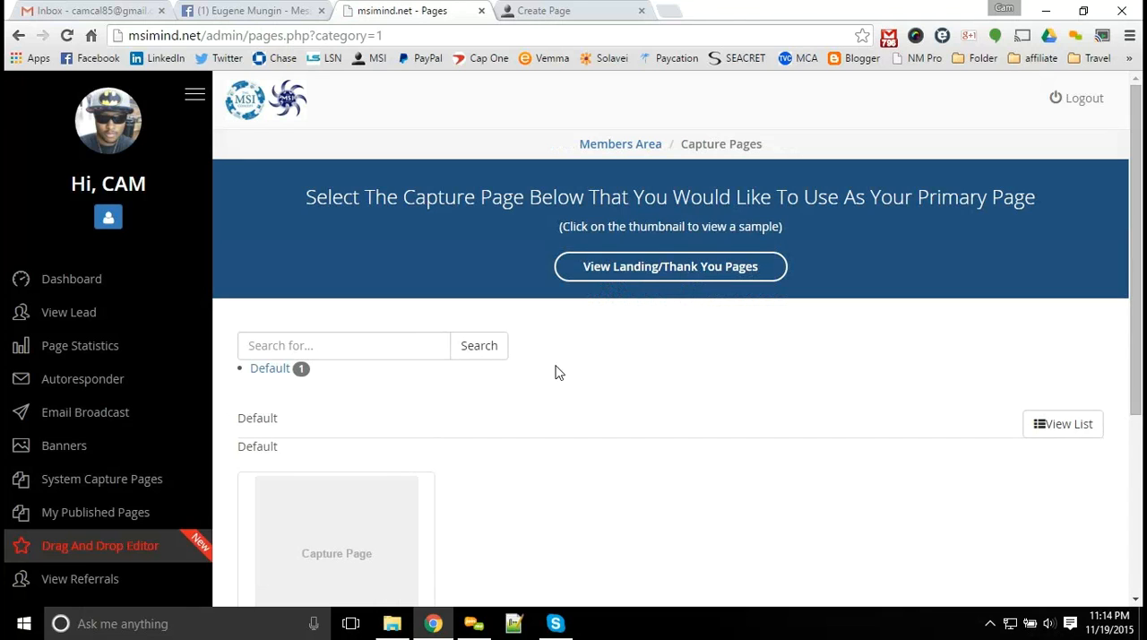
# Return to the members dashboard, then bring the Facebook conversation to the front
pyautogui.click(70, 279)
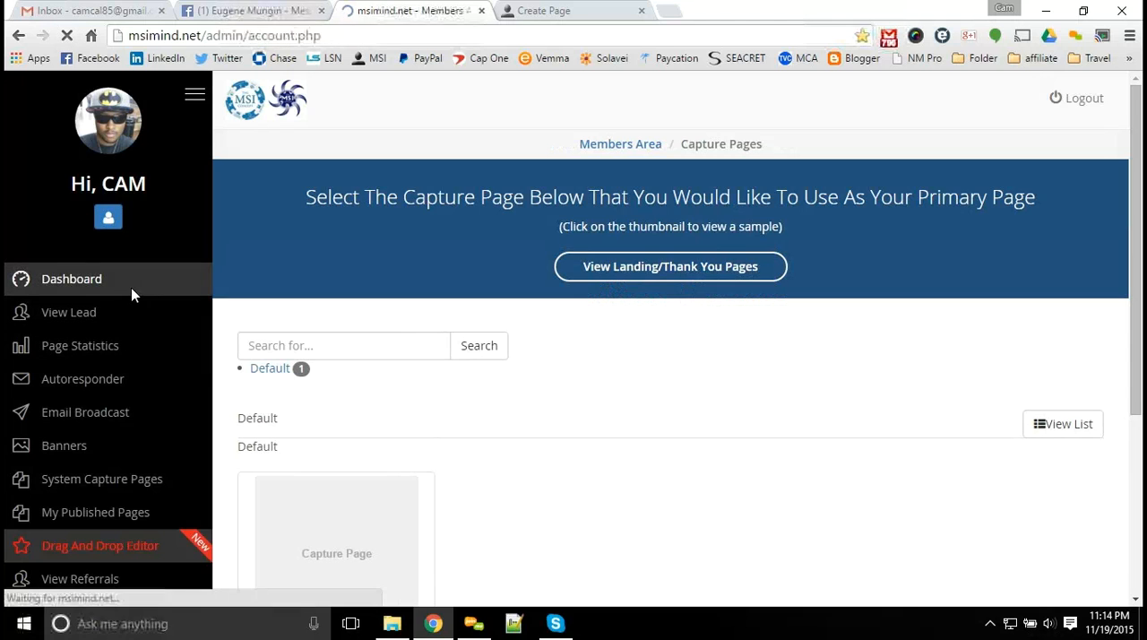
pyautogui.click(71, 279)
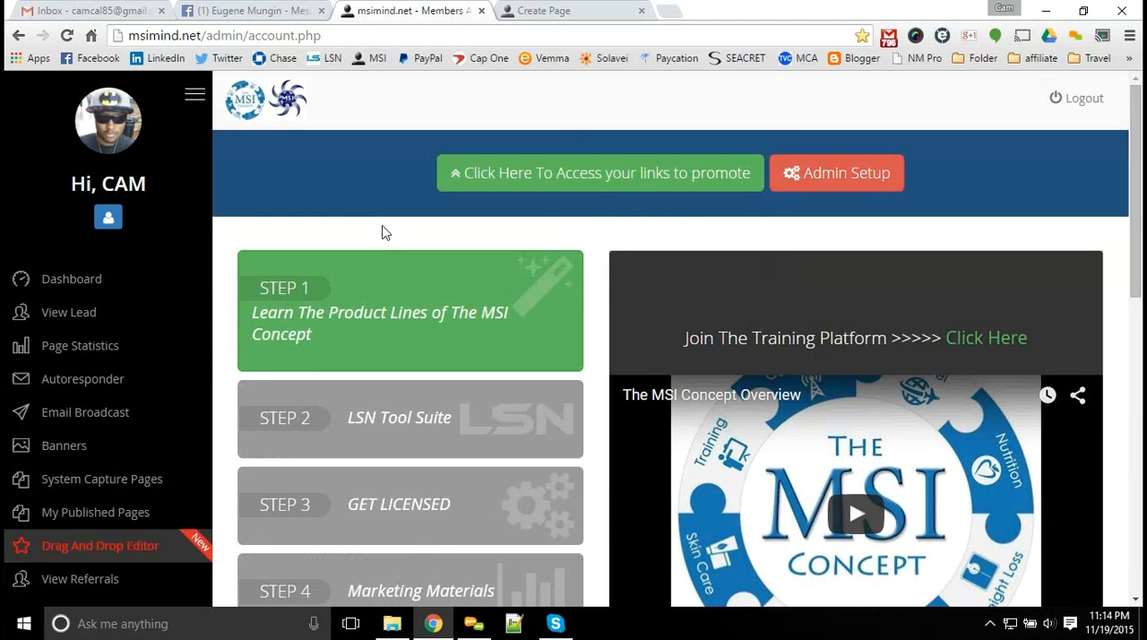
pyautogui.click(250, 10)
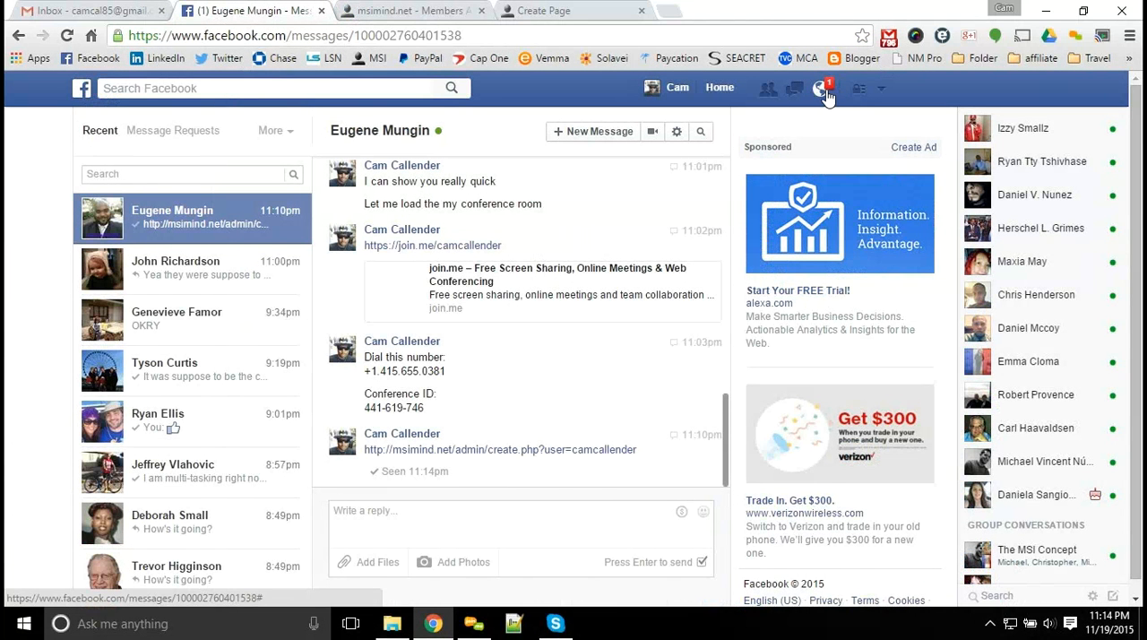
# Open Facebook notifications and the Team Solavei comment notification
pyautogui.click(819, 88)
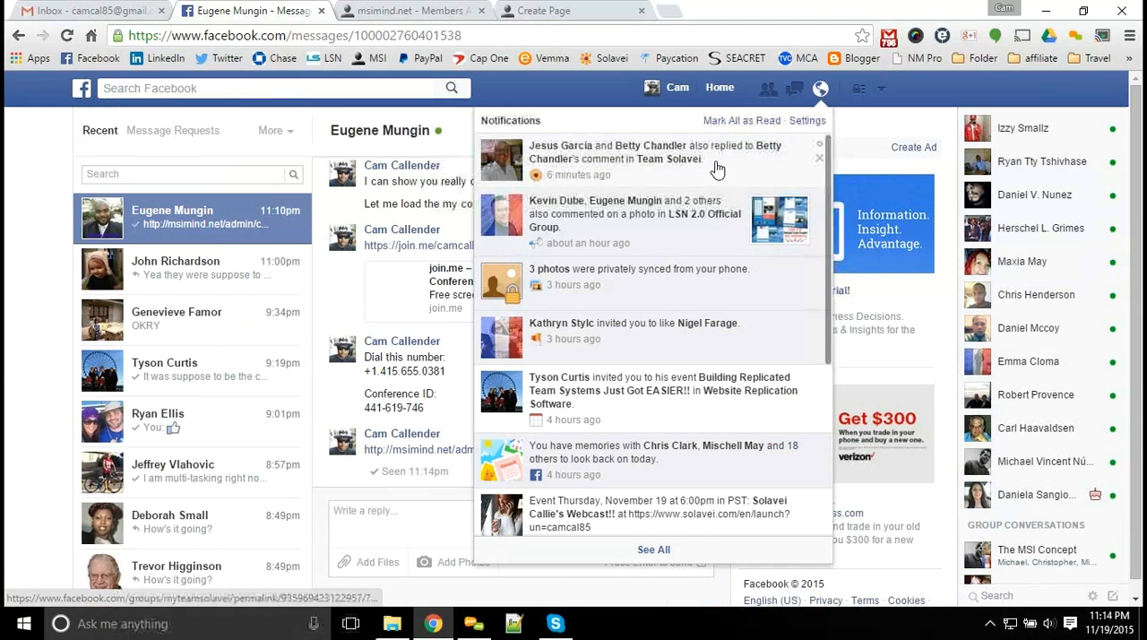
pyautogui.click(413, 10)
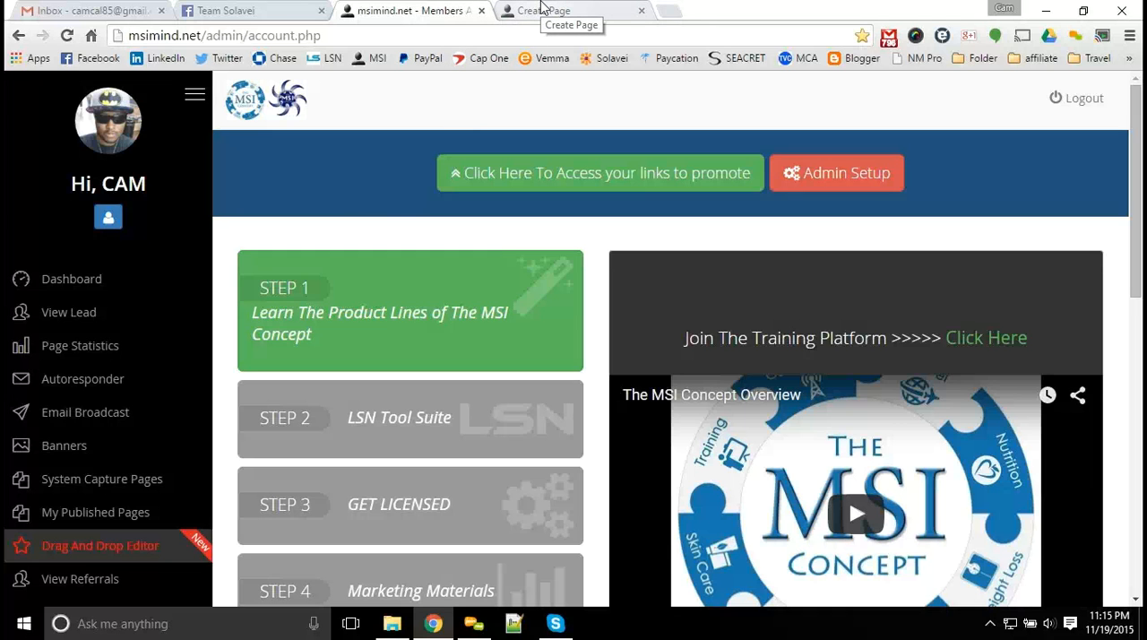
# View the Create Account capture page and dashboard, then switch to the Team Solavei thread
pyautogui.click(544, 10)
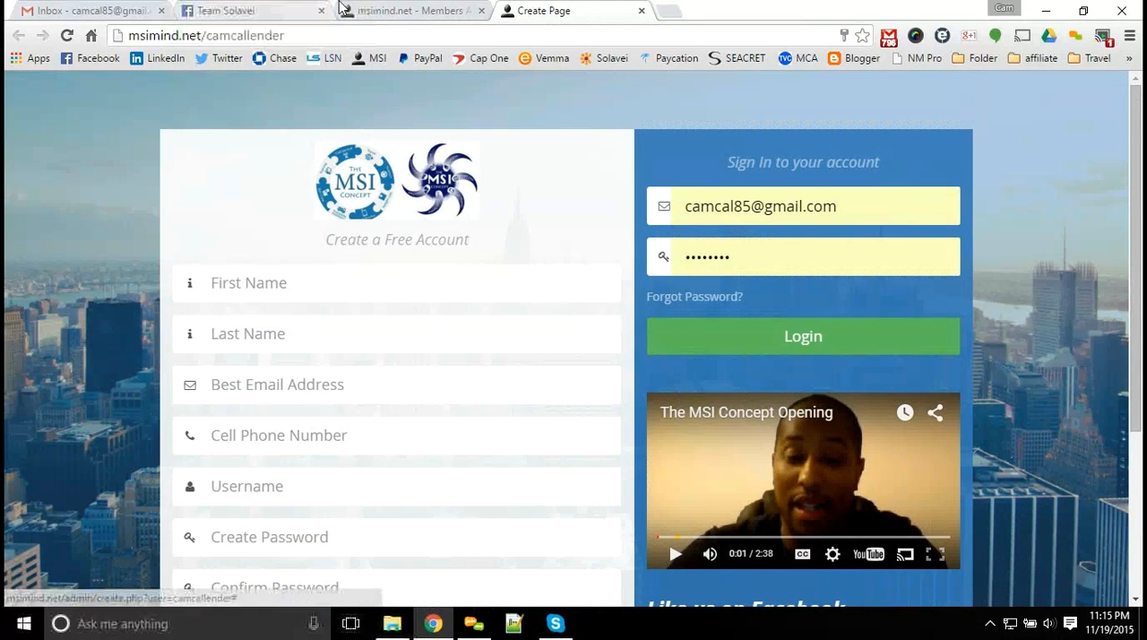
pyautogui.moveTo(413, 9)
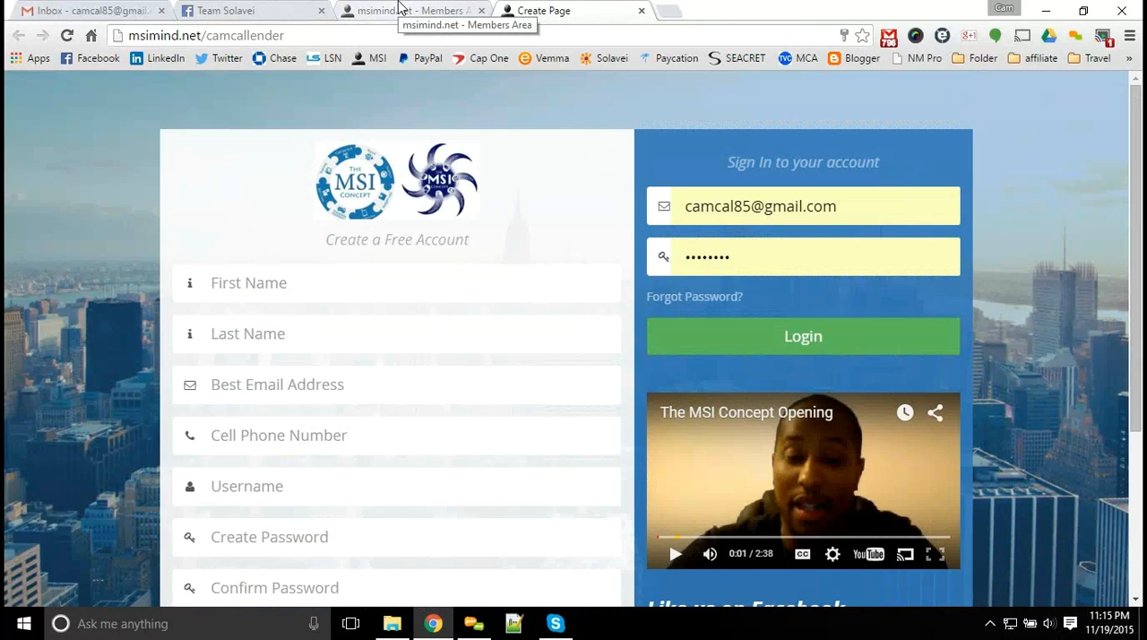
pyautogui.click(802, 335)
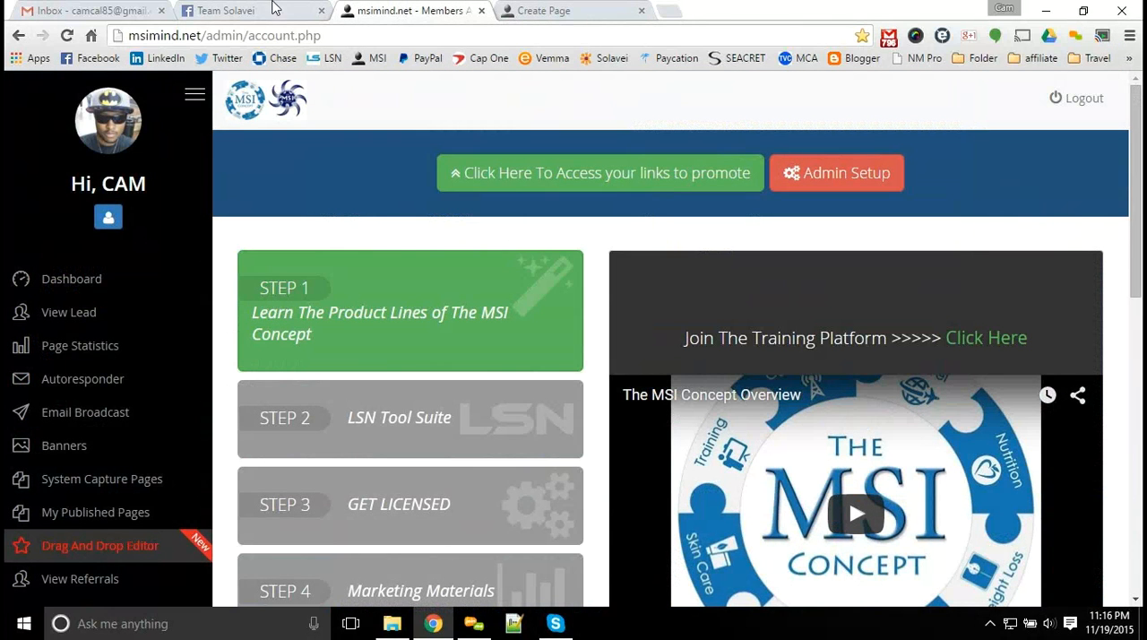
pyautogui.click(226, 10)
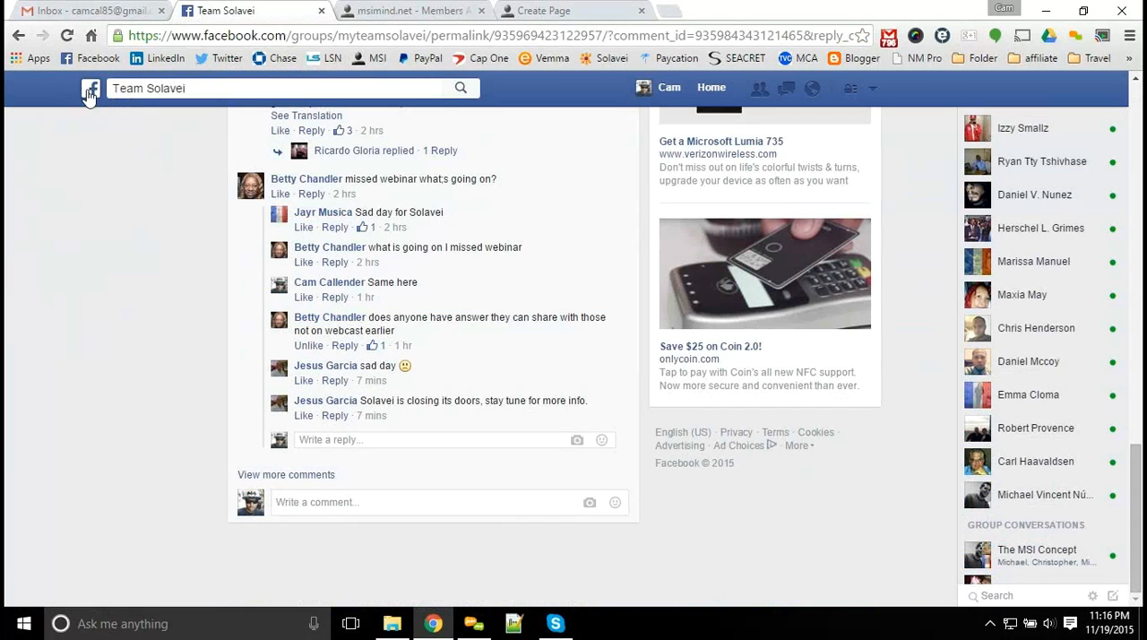
# Open the Facebook news feed, check the Messages dropdown, then switch to the Members Area tab
pyautogui.click(90, 88)
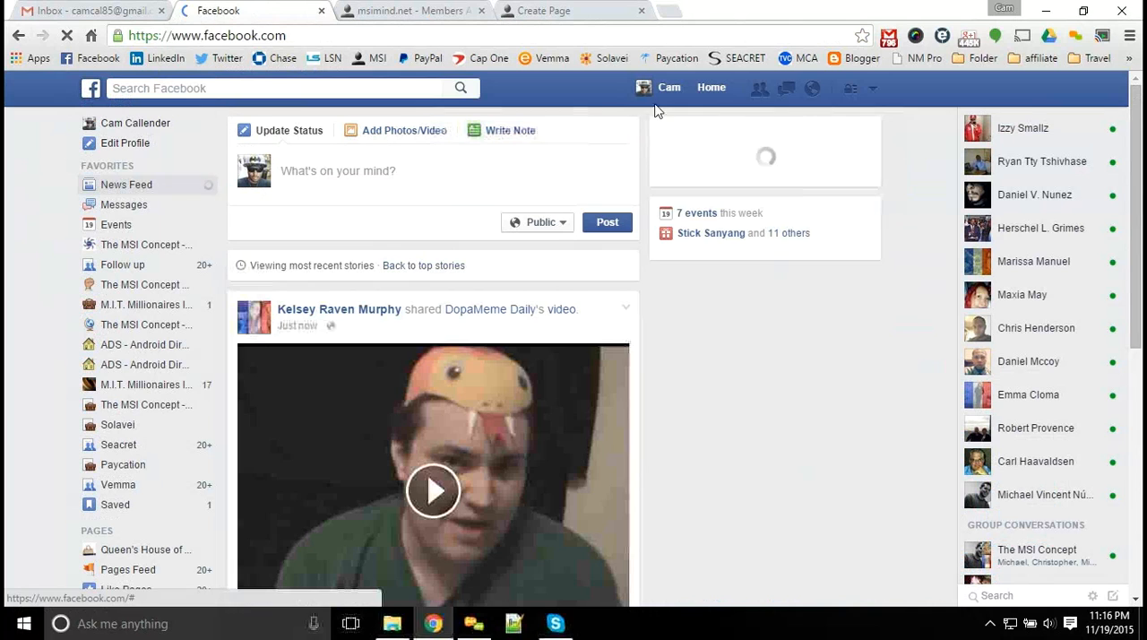
pyautogui.click(785, 88)
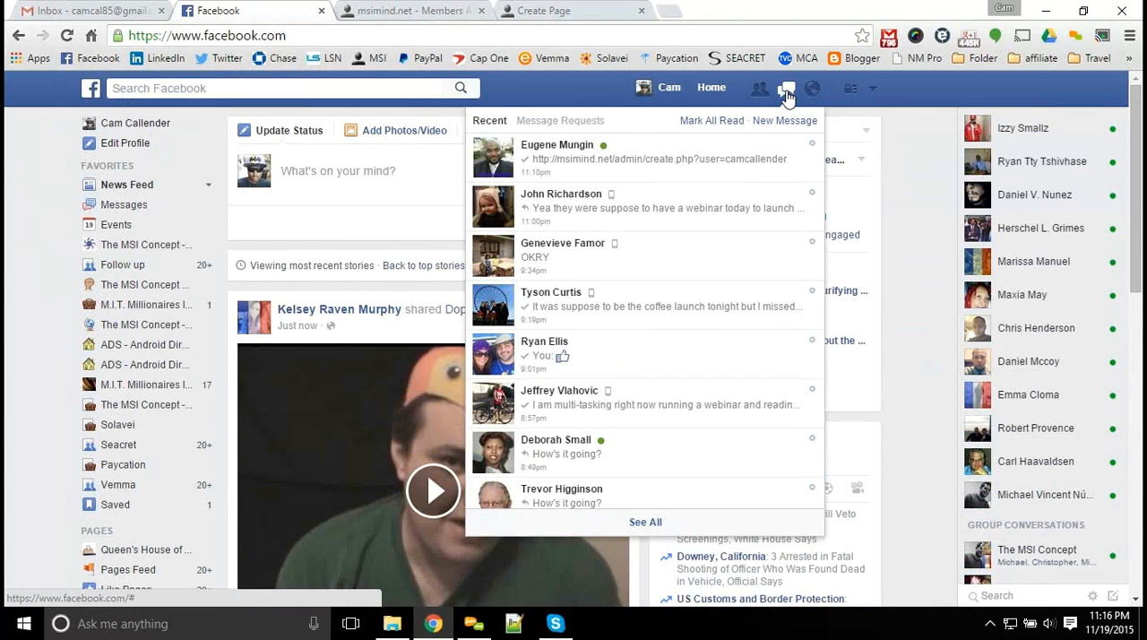
pyautogui.click(788, 88)
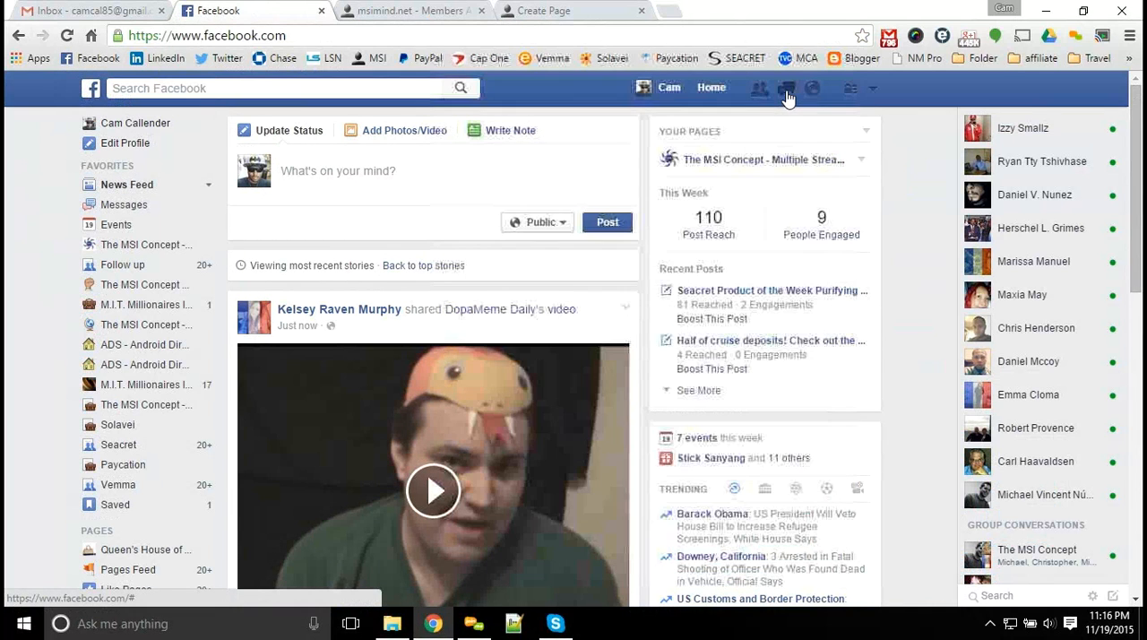
pyautogui.click(786, 88)
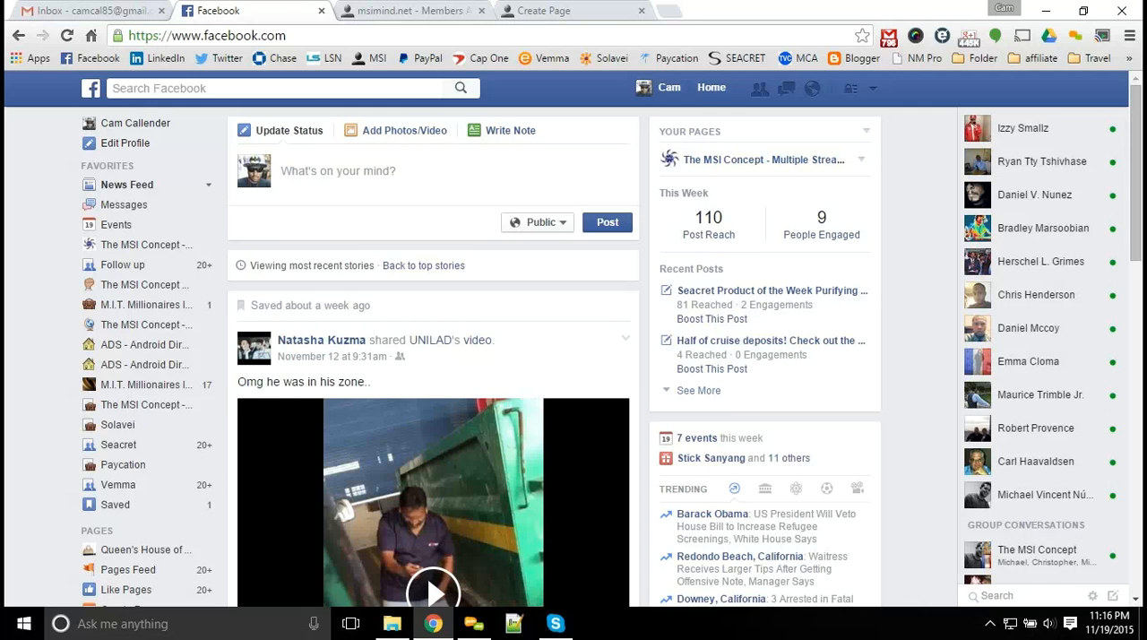
pyautogui.click(412, 10)
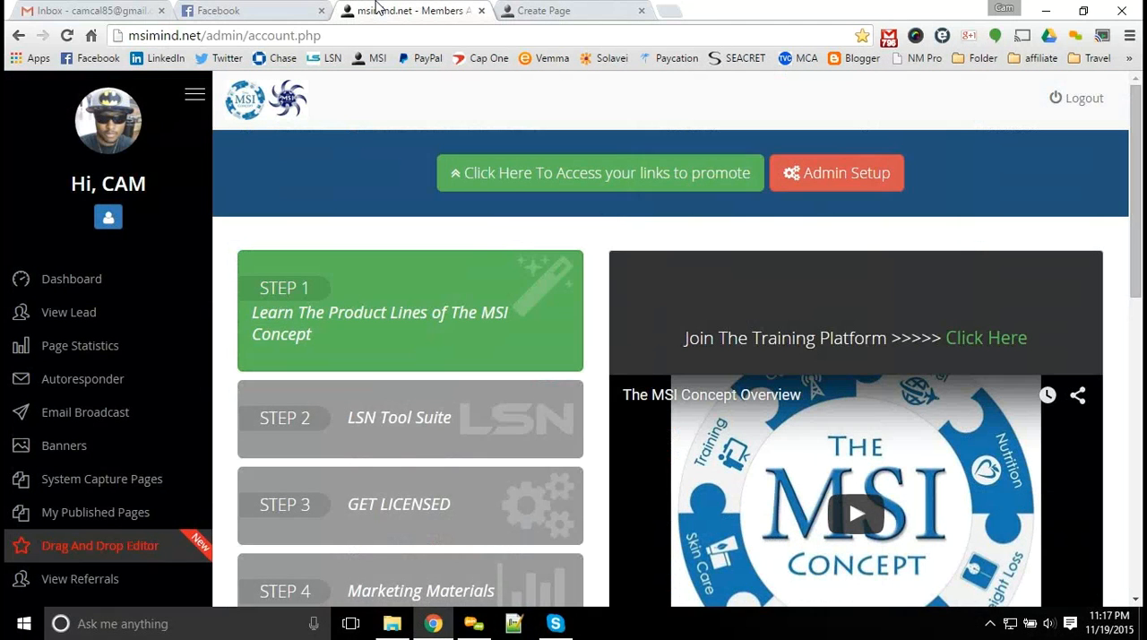
pyautogui.scroll(-3)
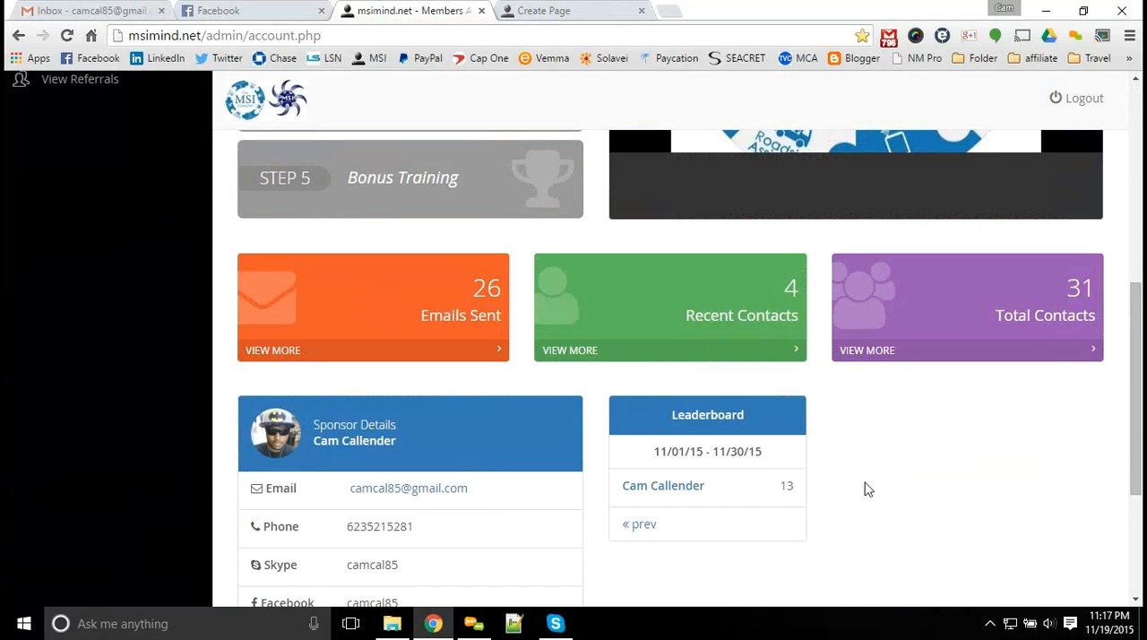
pyautogui.moveTo(711, 500)
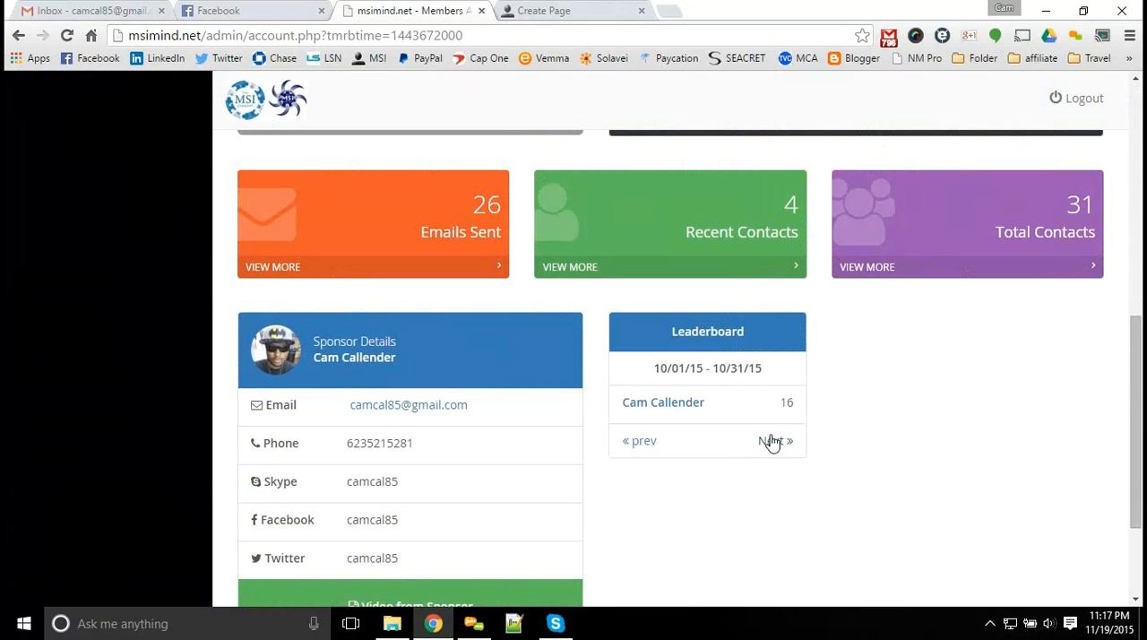
pyautogui.click(773, 440)
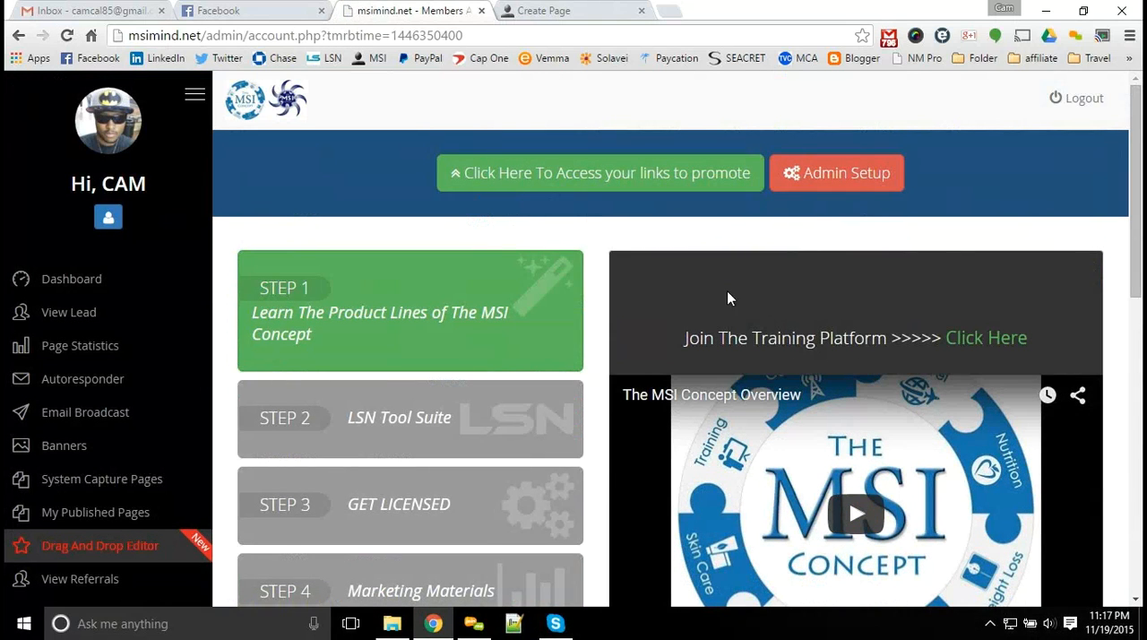
pyautogui.moveTo(690, 293)
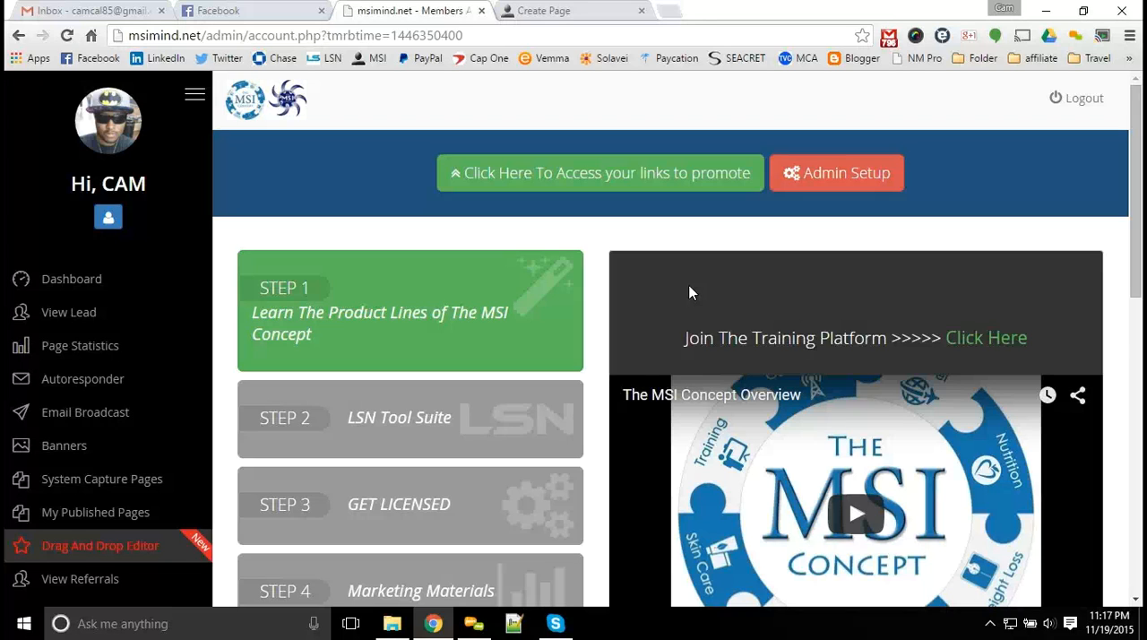
pyautogui.moveTo(690, 248)
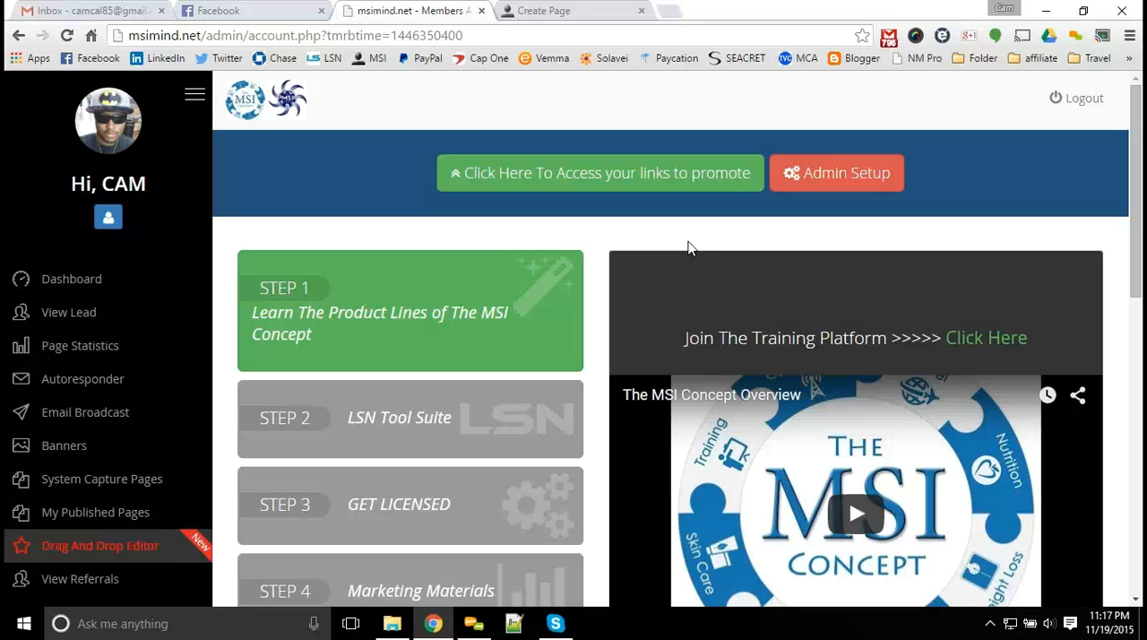
pyautogui.moveTo(660, 243)
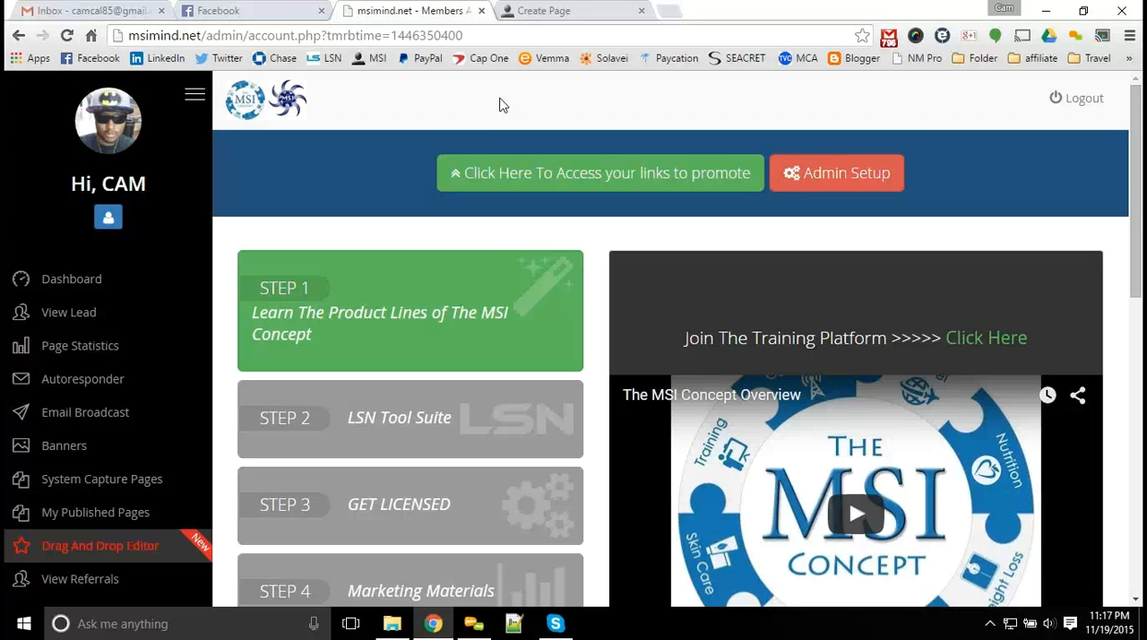
pyautogui.moveTo(487, 120)
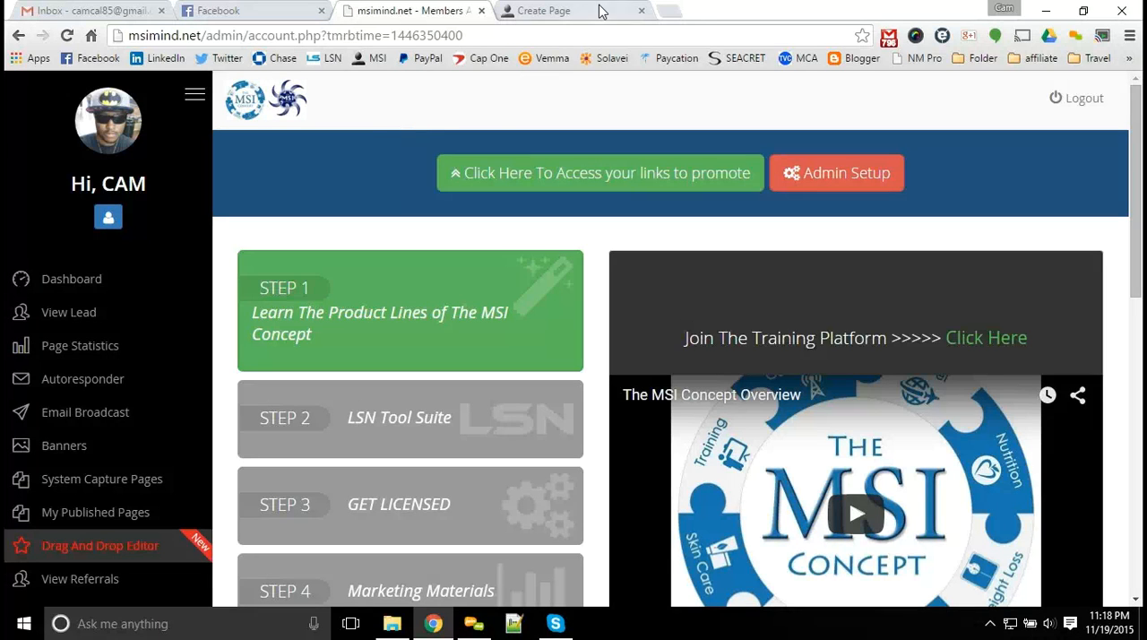
# Close the Create Page preview tab and switch to the Facebook news feed
pyautogui.click(641, 10)
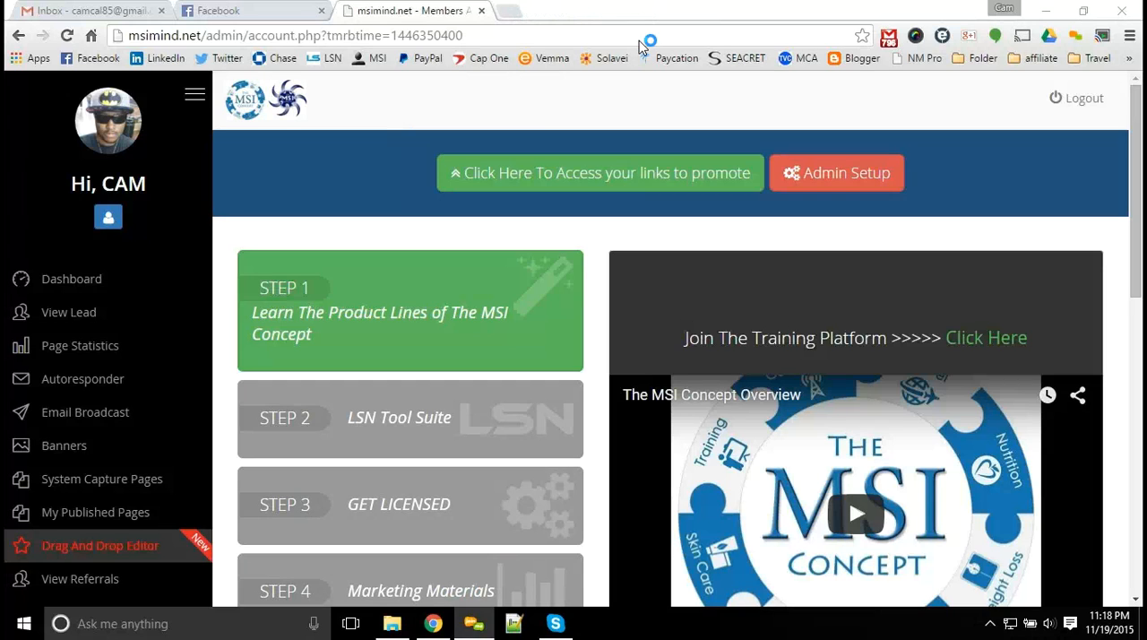
pyautogui.moveTo(643, 45)
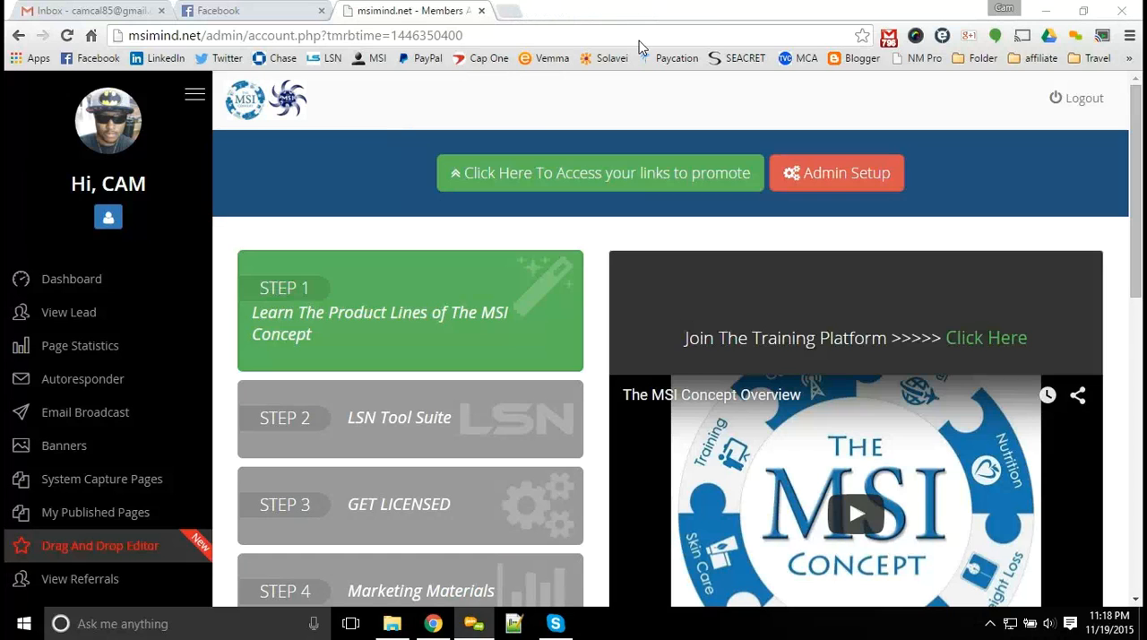
pyautogui.moveTo(635, 170)
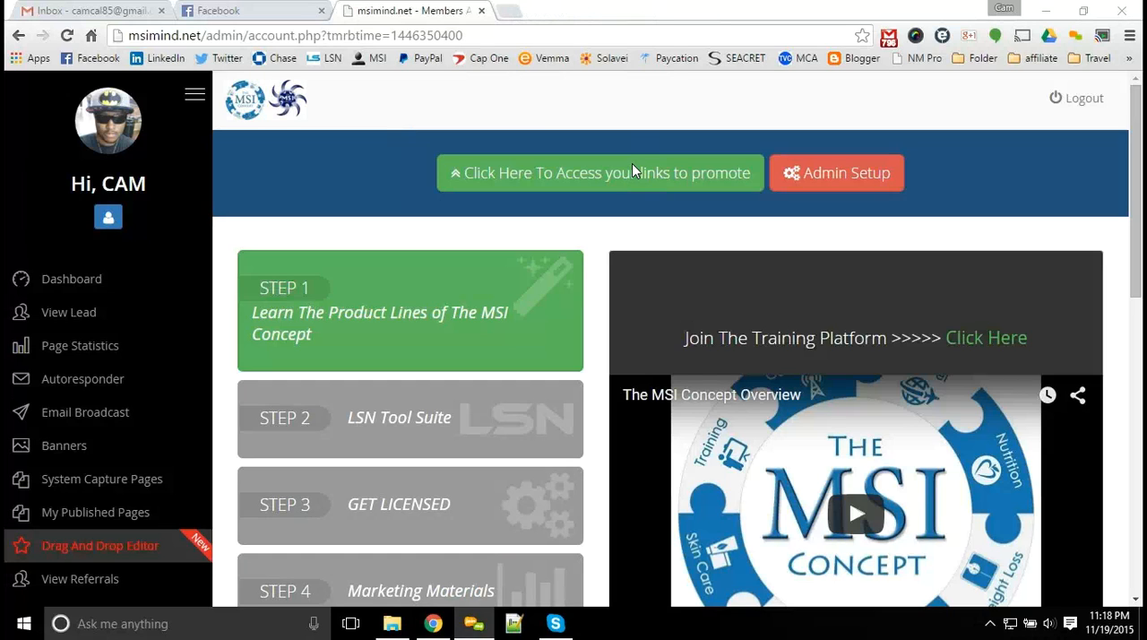
pyautogui.moveTo(609, 180)
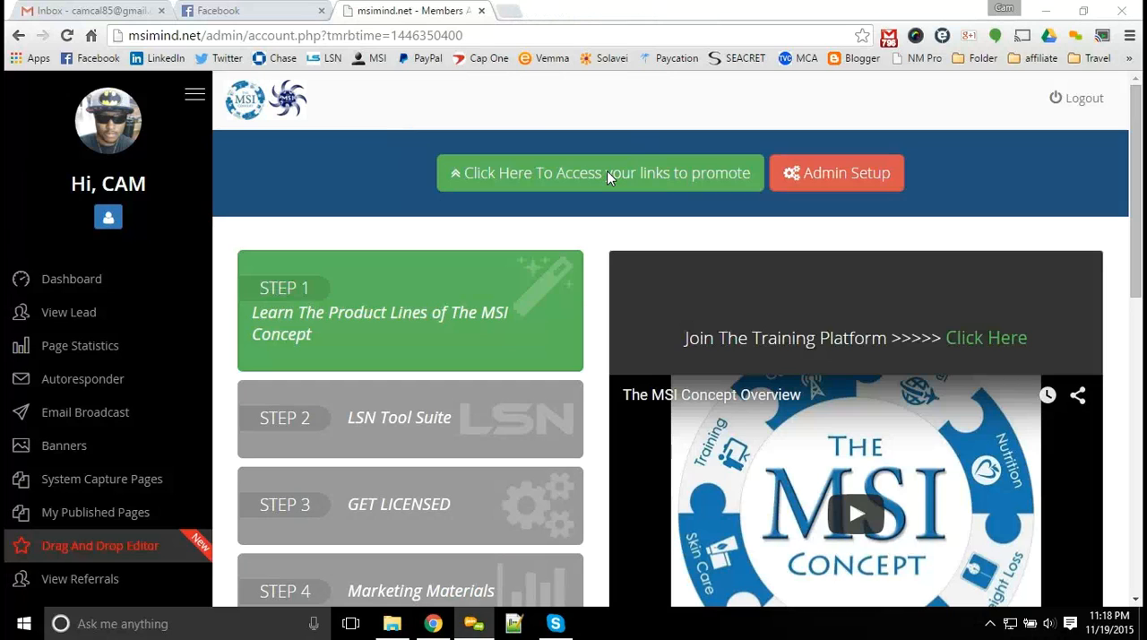
pyautogui.moveTo(649, 176)
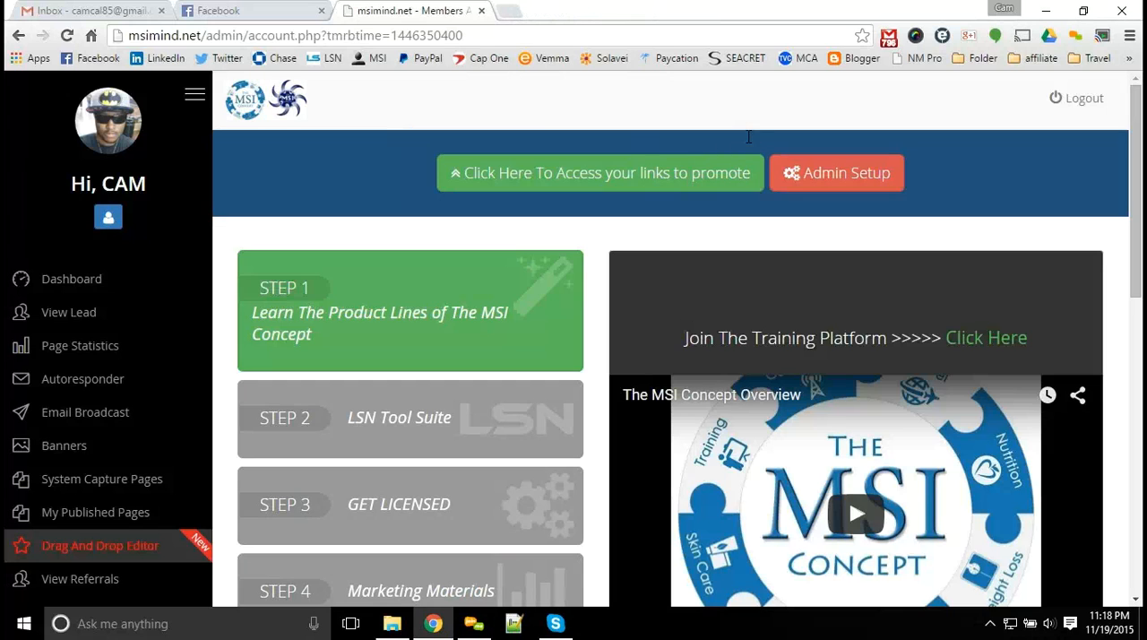
pyautogui.moveTo(637, 113)
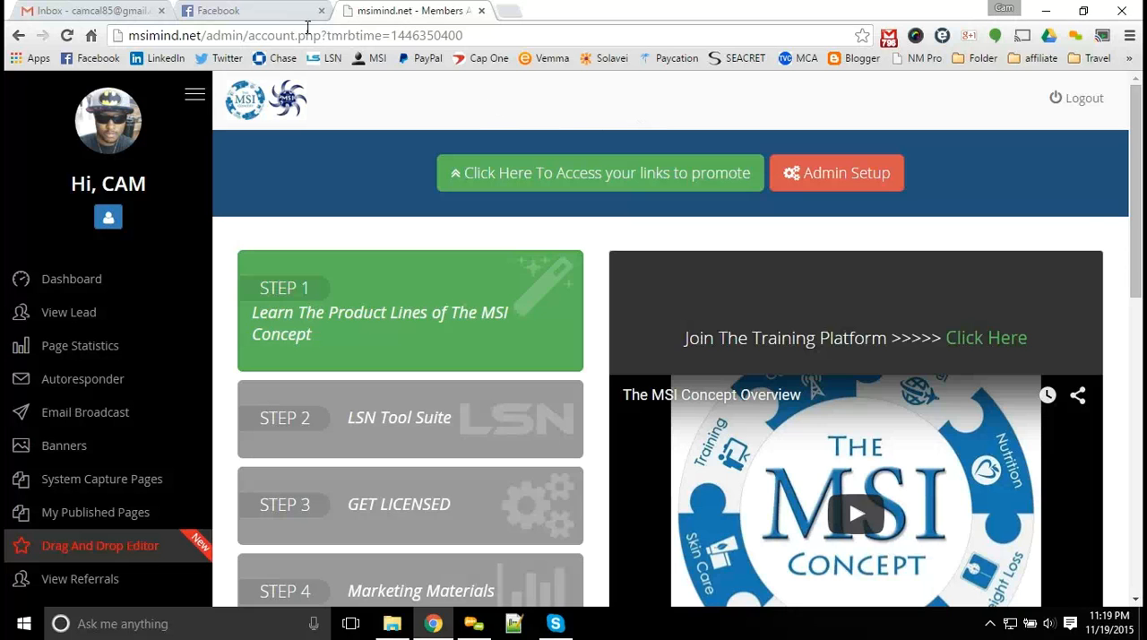
pyautogui.click(251, 10)
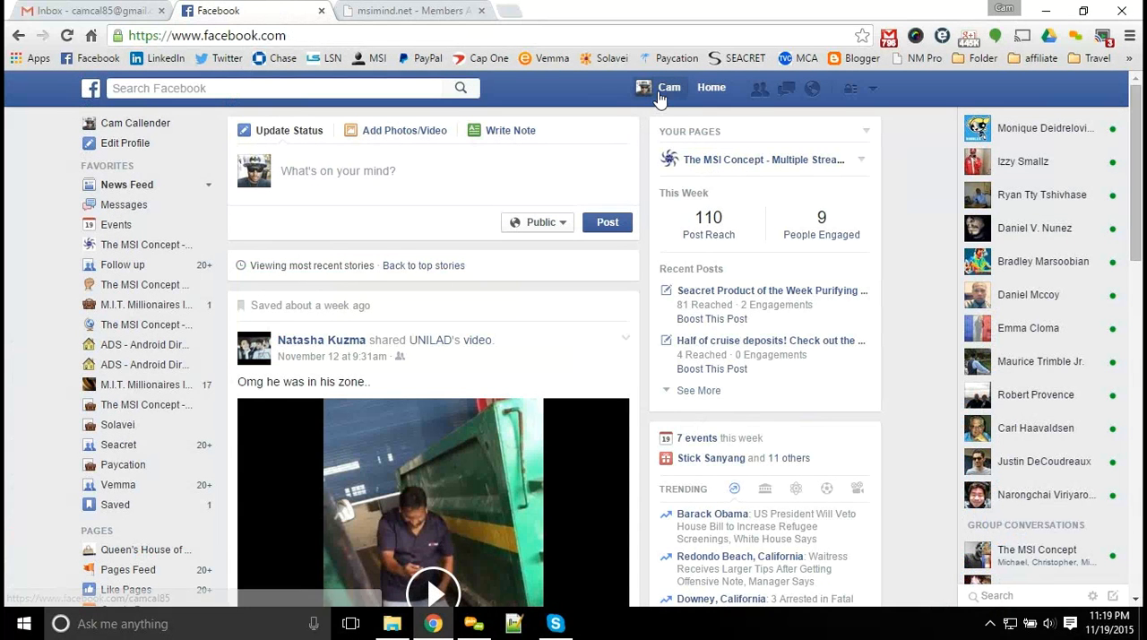
pyautogui.click(668, 87)
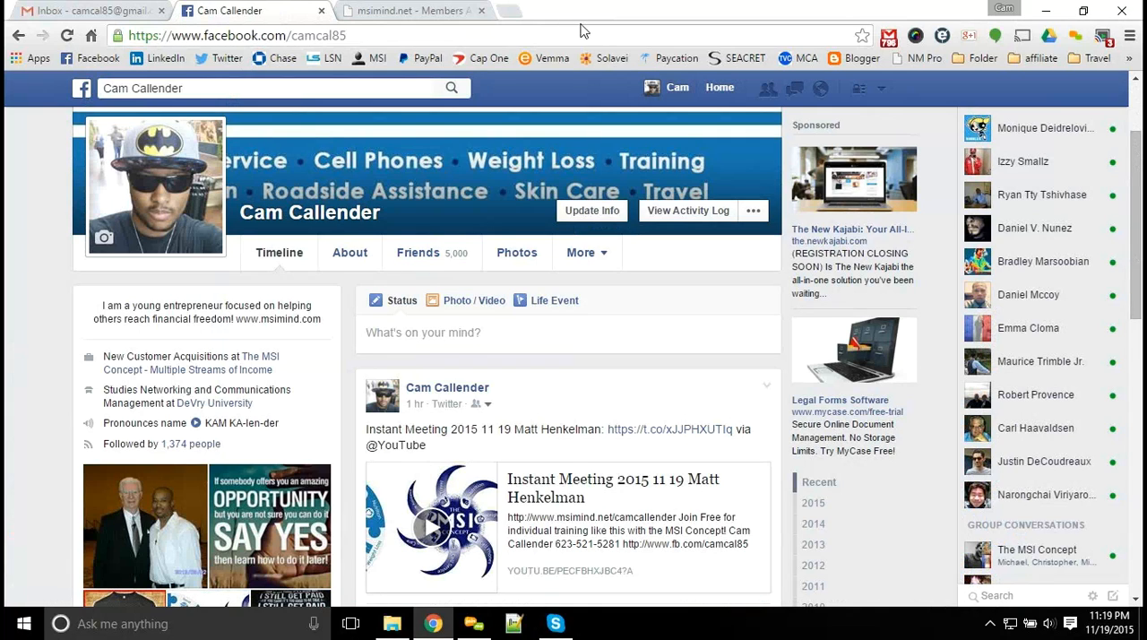
pyautogui.moveTo(622, 30)
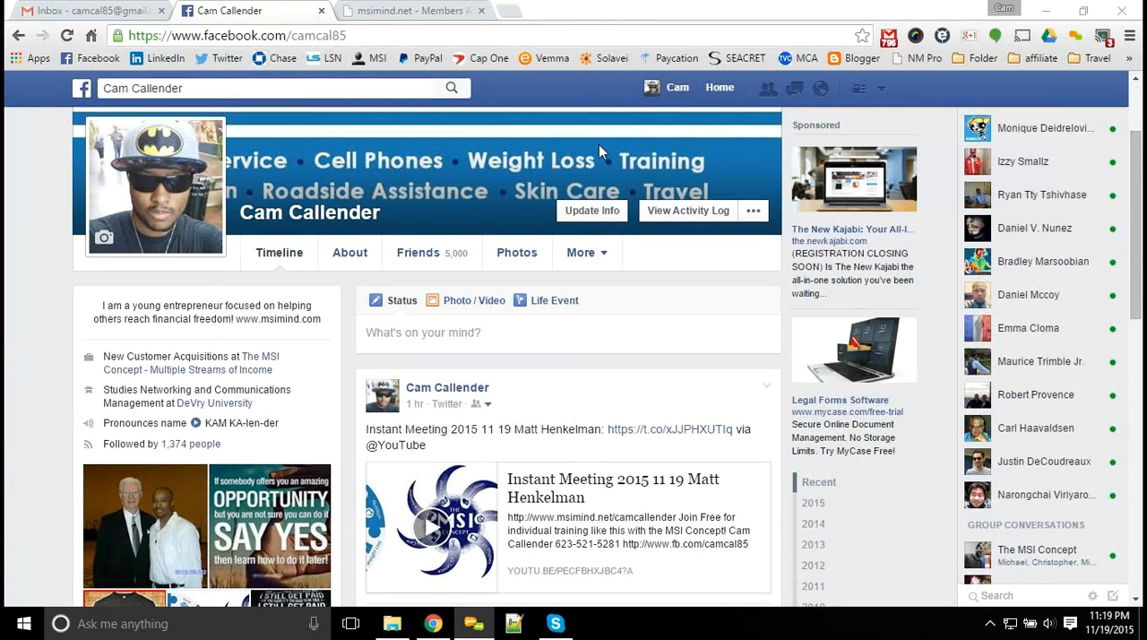
pyautogui.moveTo(625, 176)
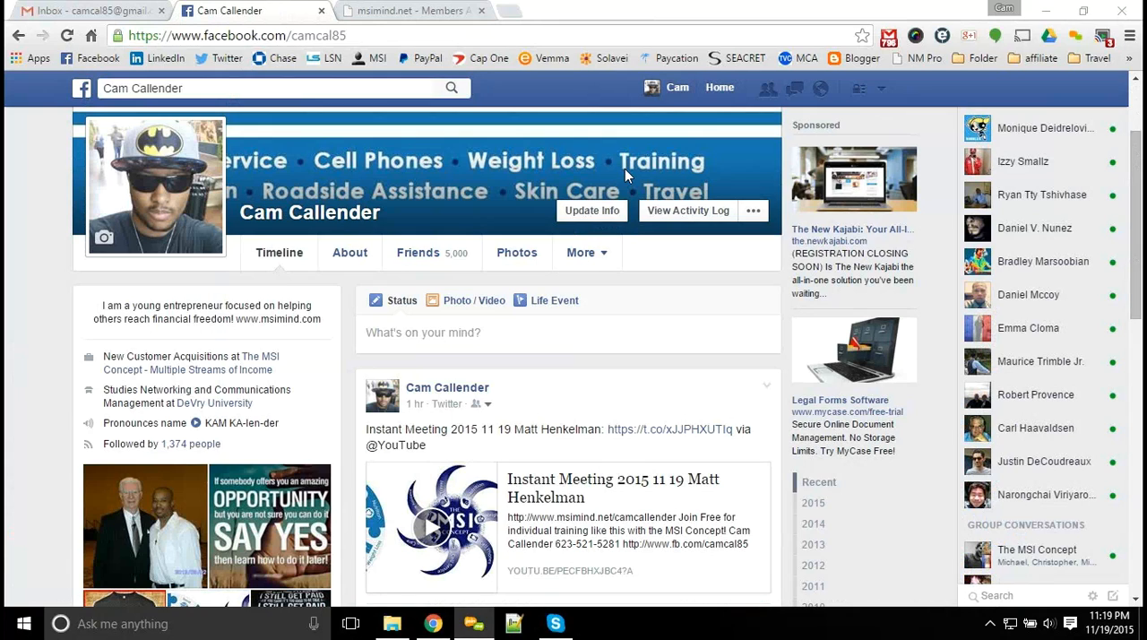